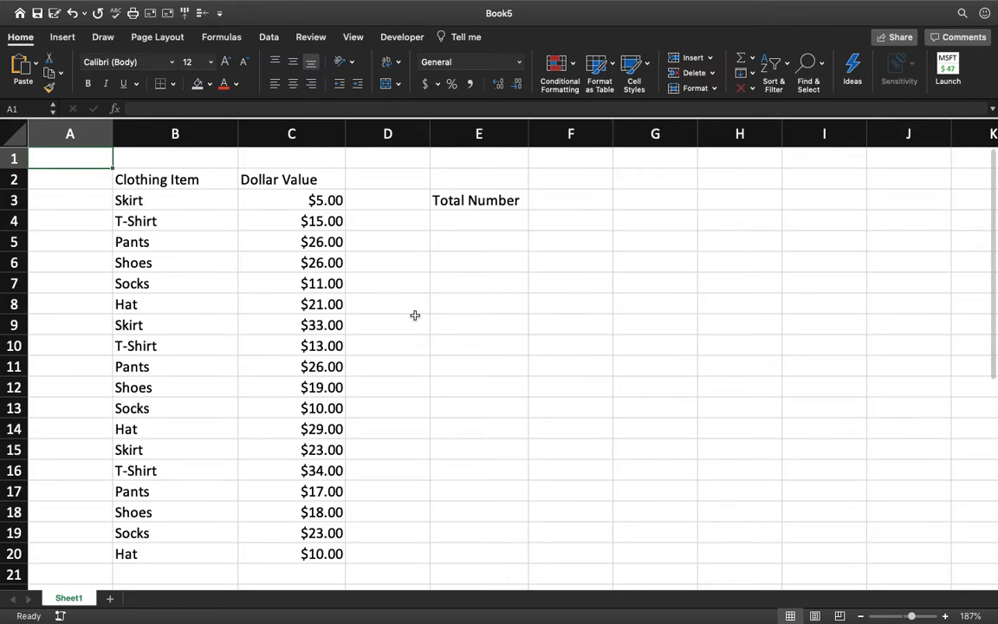
{"action": "mouse_move", "coordinate": [464, 258]}
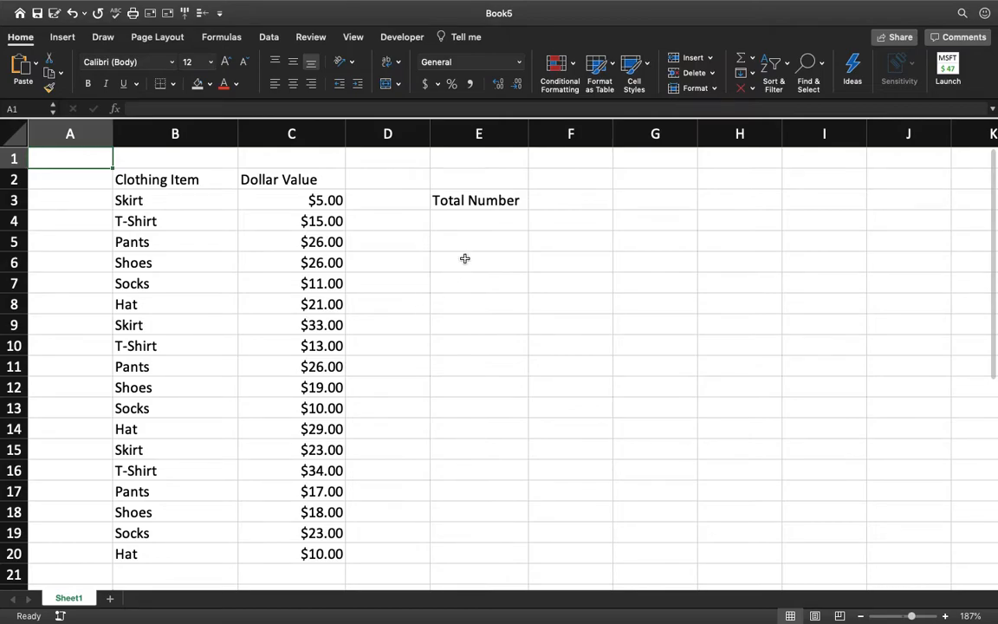
Review the dollar values in column C, checking the stored T-Shirt and Hat prices.
{"action": "left_click", "coordinate": [570, 201]}
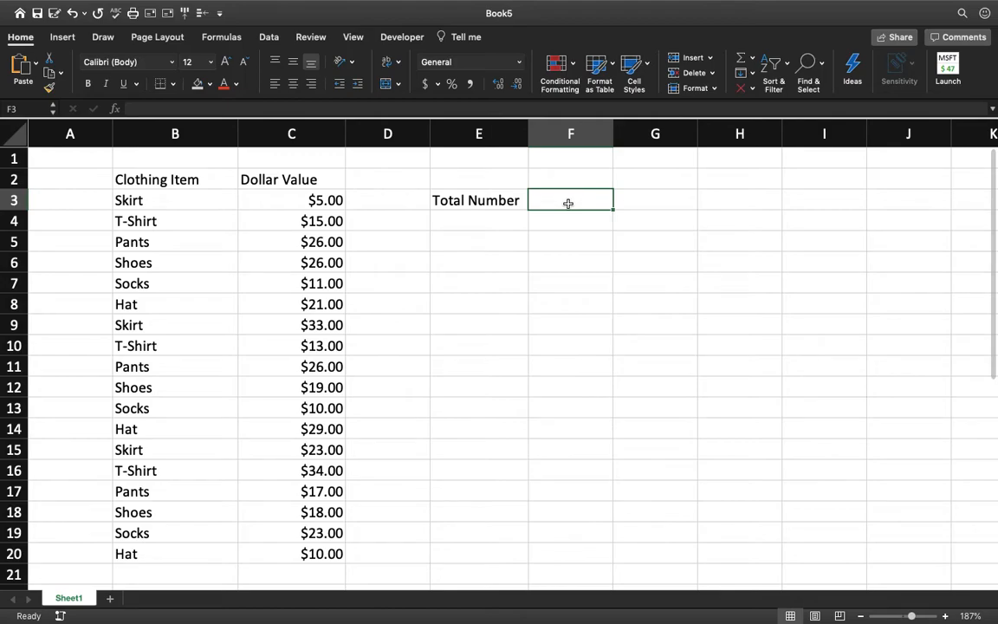
{"action": "mouse_move", "coordinate": [561, 211]}
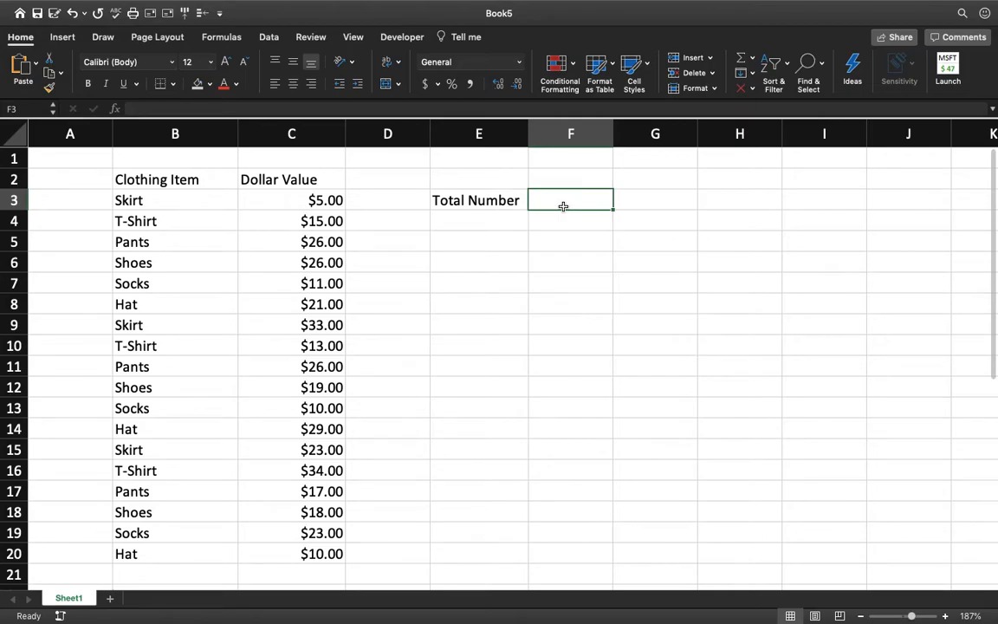
{"action": "mouse_move", "coordinate": [528, 201]}
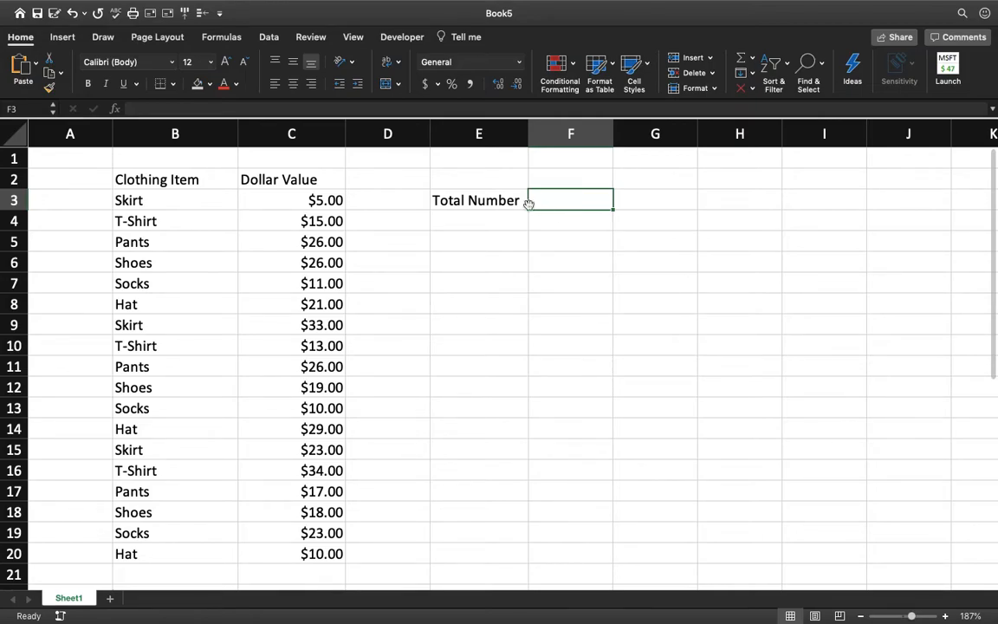
{"action": "left_click", "coordinate": [478, 201]}
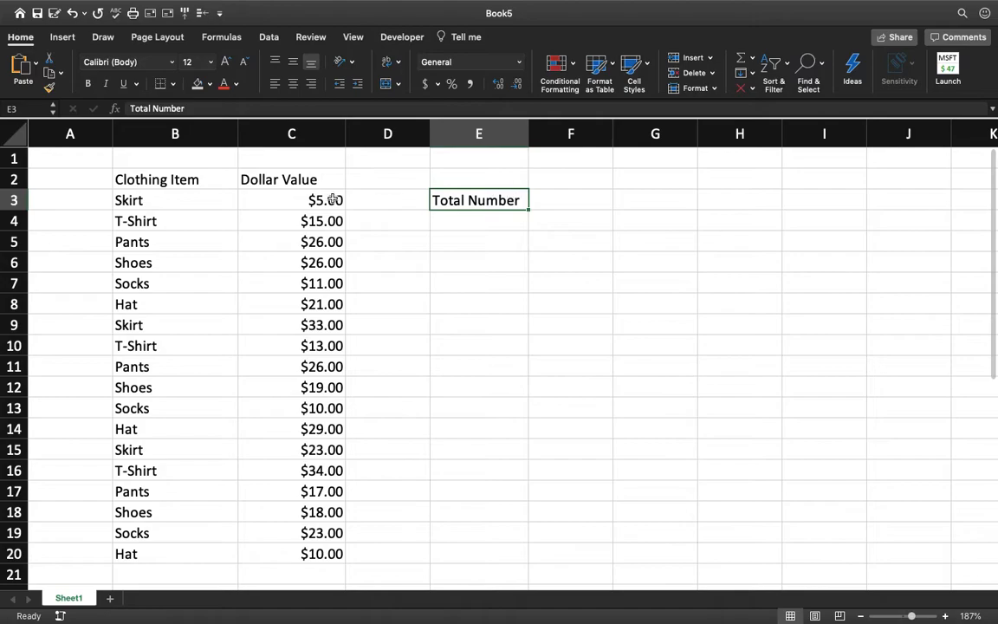
{"action": "left_click_drag", "start_coordinate": [292, 201], "coordinate": [291, 554]}
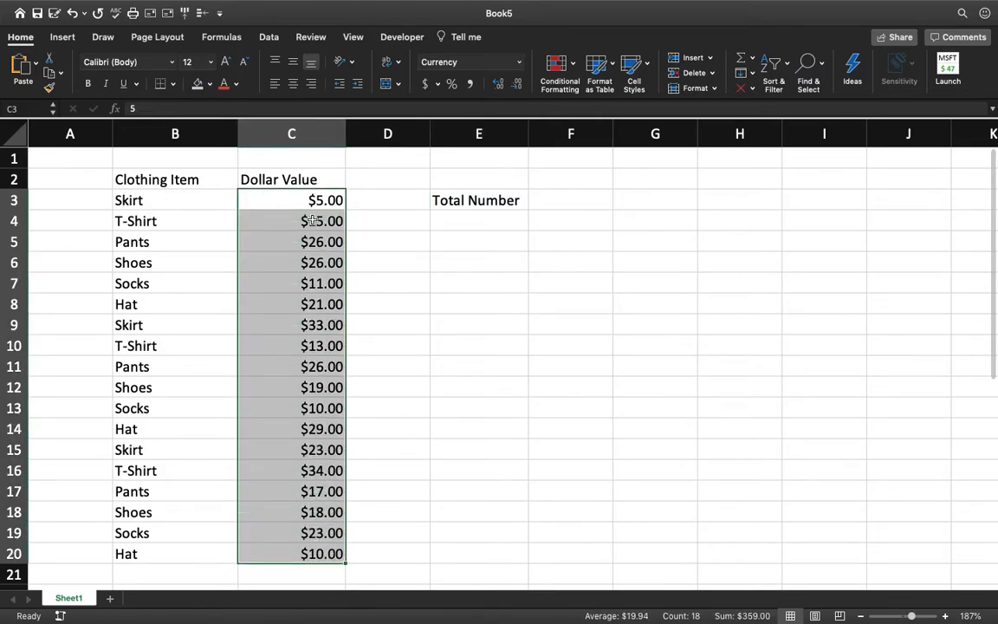
{"action": "left_click", "coordinate": [291, 222]}
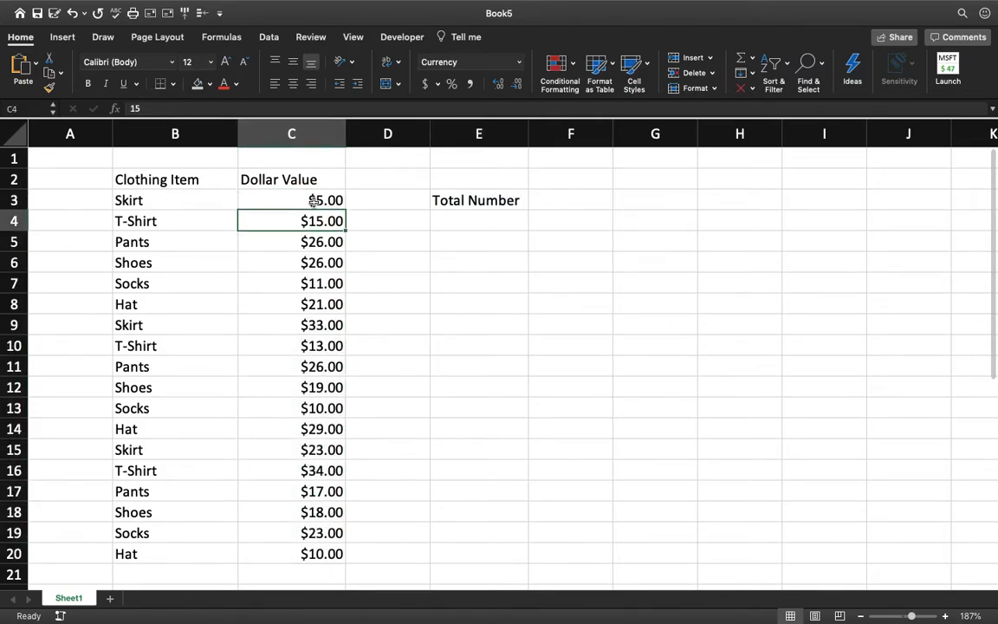
{"action": "left_click", "coordinate": [291, 303]}
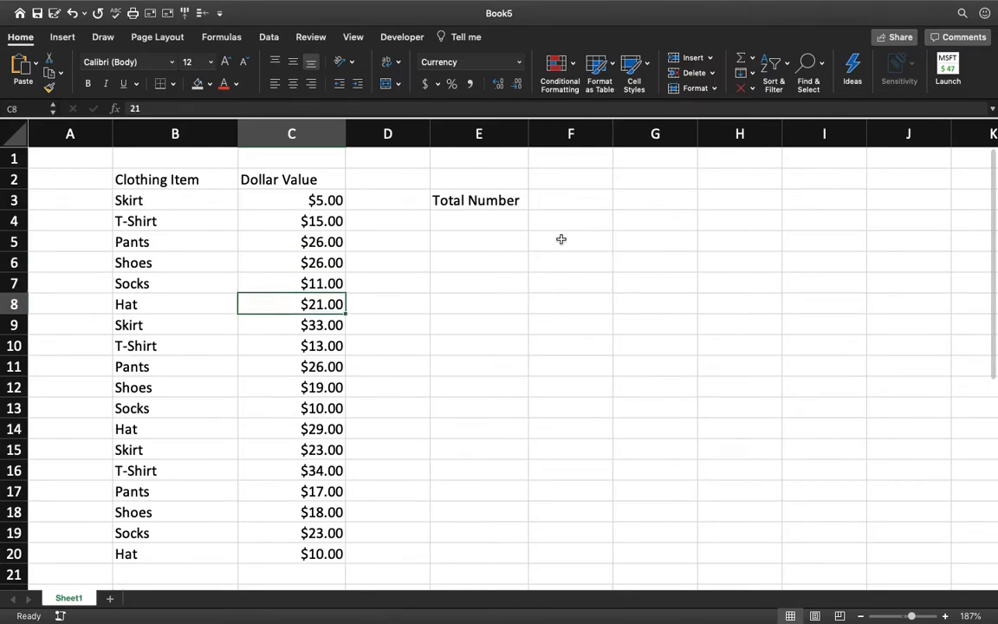
Enter a COUNT formula over the dollar values C3:C20 in the Total Number cell, giving 18.
{"action": "left_click", "coordinate": [570, 201]}
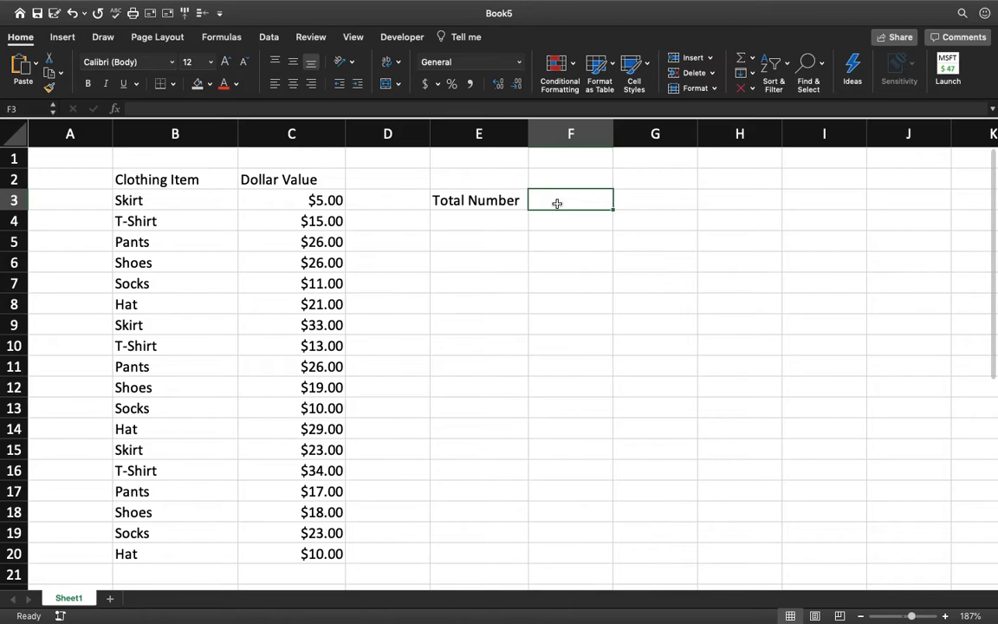
{"action": "type", "text": "="}
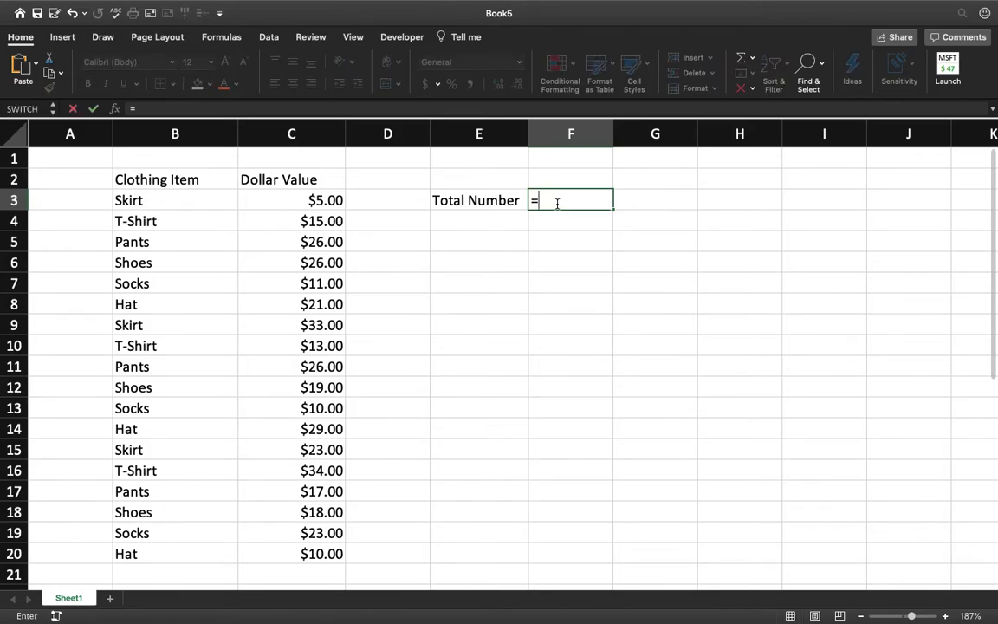
{"action": "type", "text": "C"}
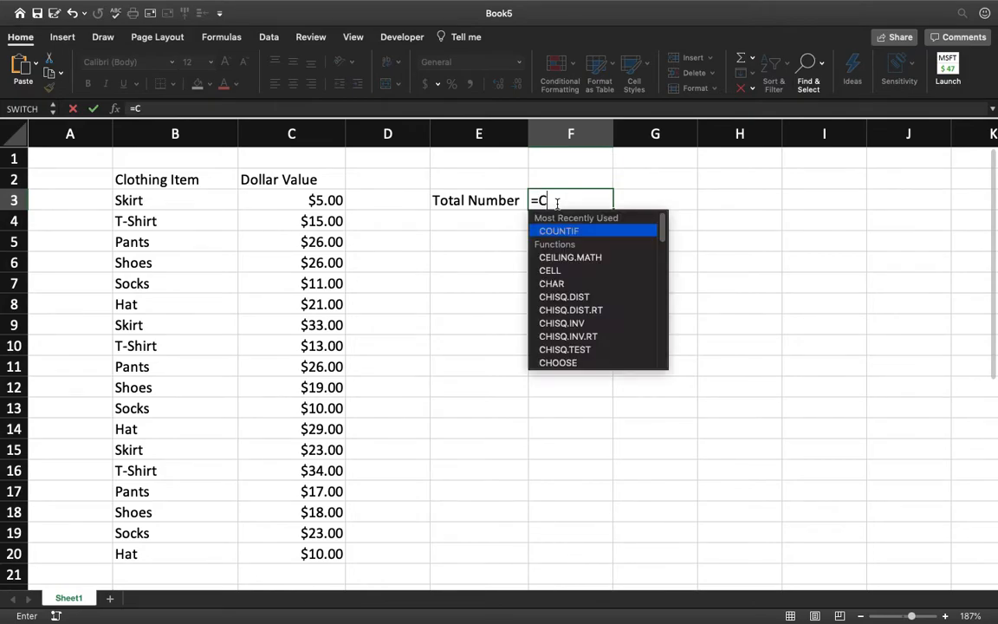
{"action": "type", "text": "ount"}
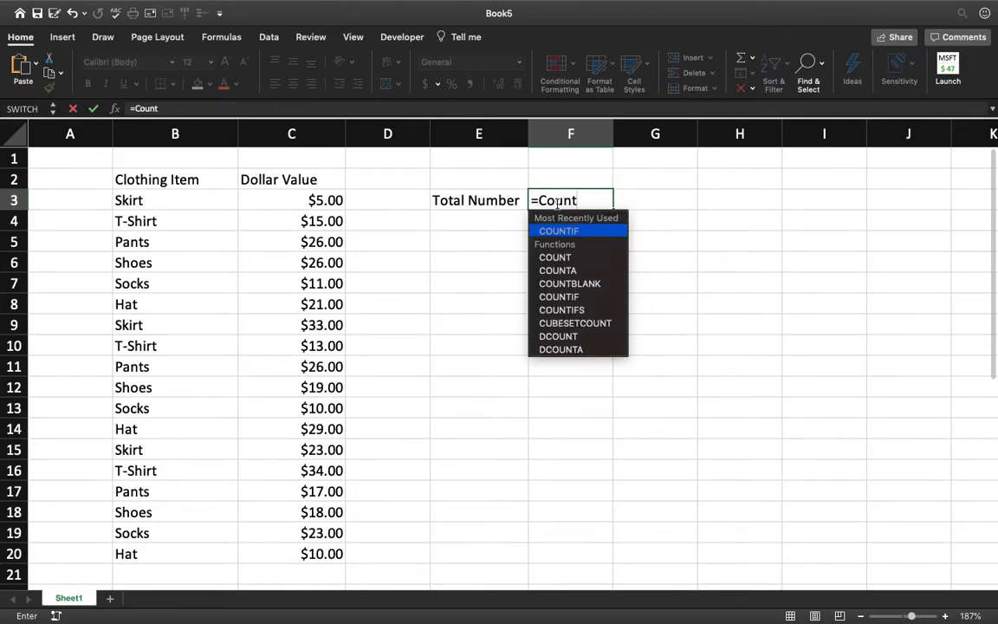
{"action": "key", "text": "backspace"}
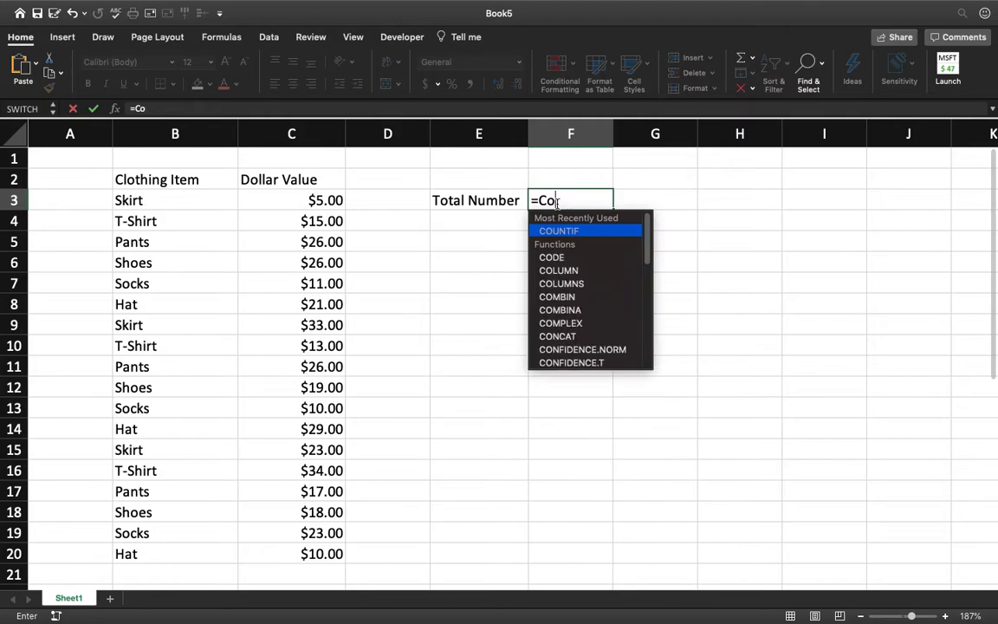
{"action": "key", "text": "Backspace"}
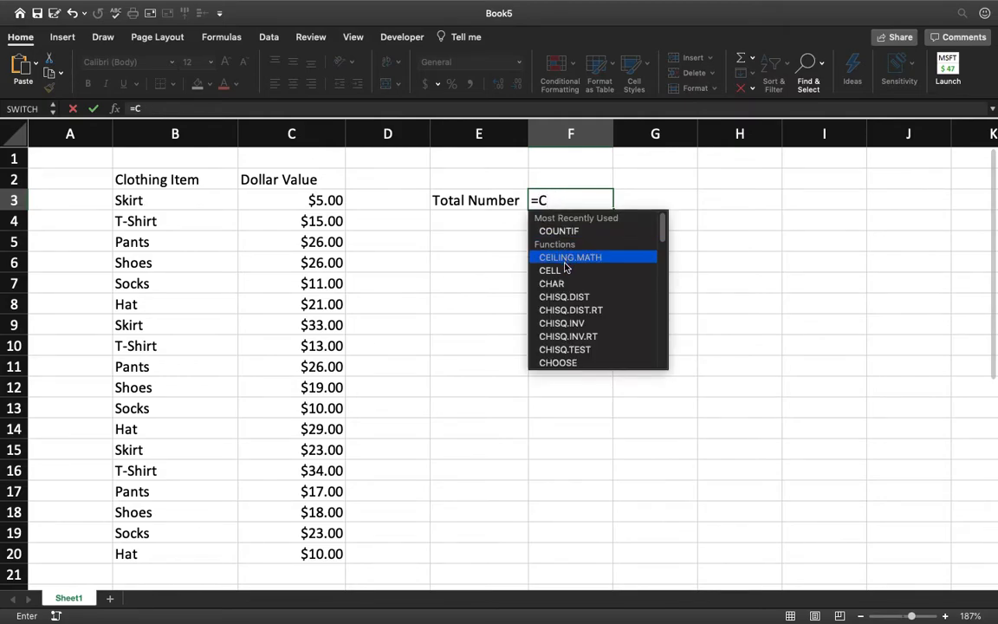
{"action": "type", "text": "o"}
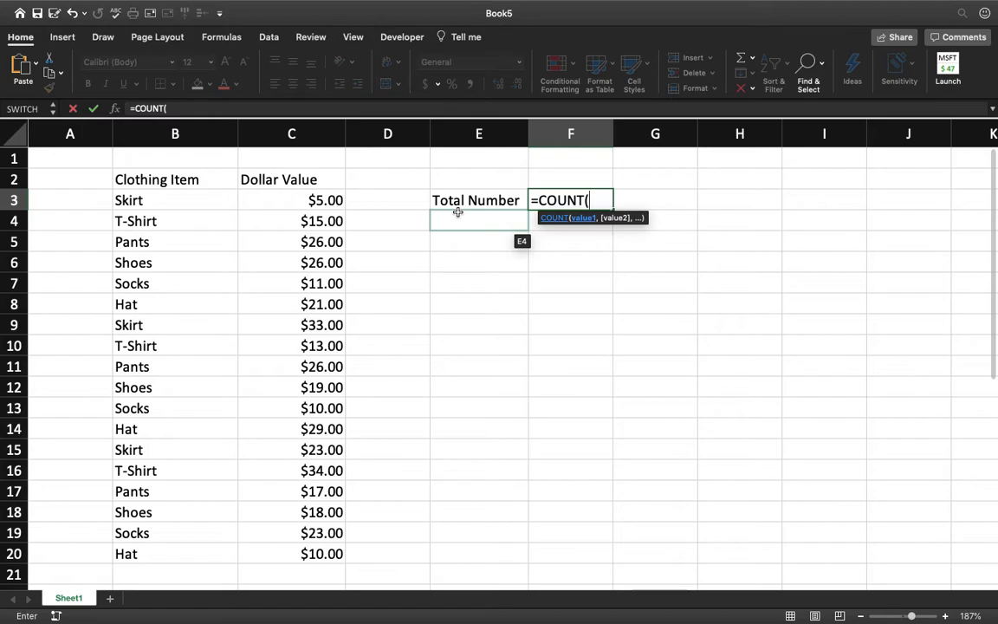
{"action": "left_click", "coordinate": [291, 201]}
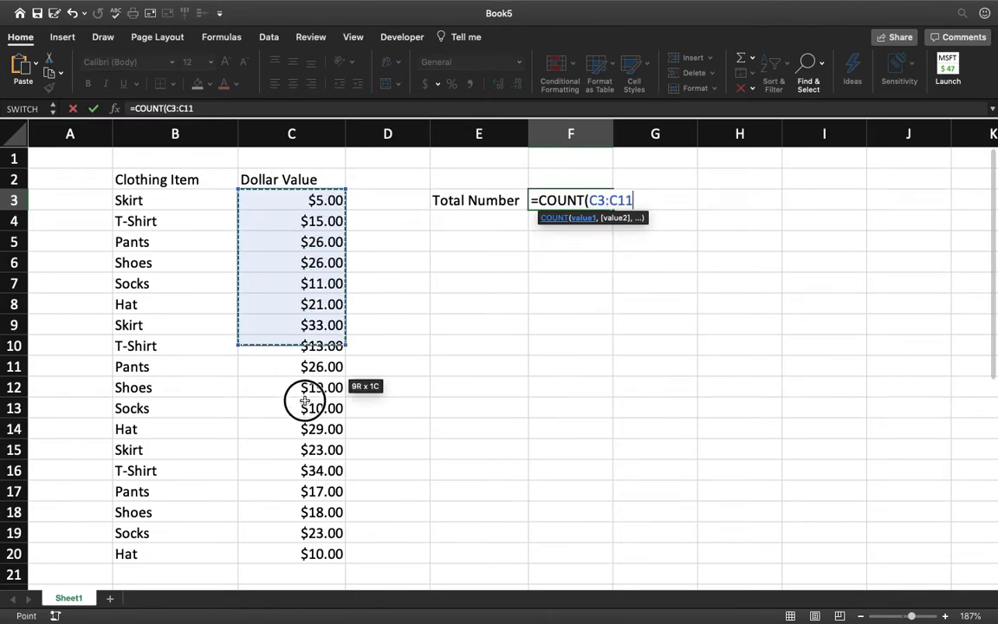
{"action": "left_click_drag", "start_coordinate": [305, 400], "coordinate": [302, 553]}
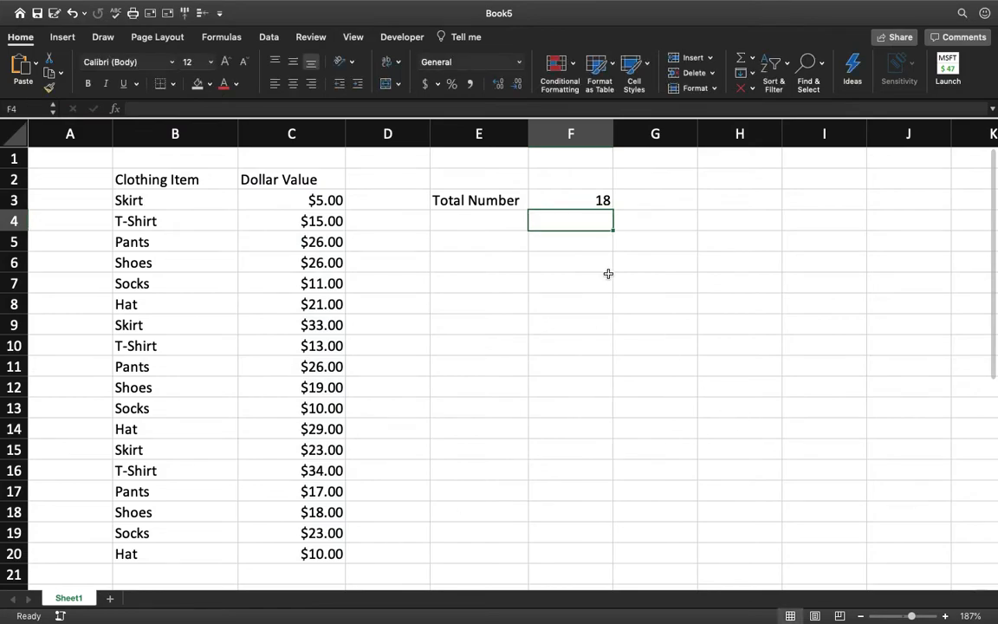
{"action": "left_click", "coordinate": [326, 201]}
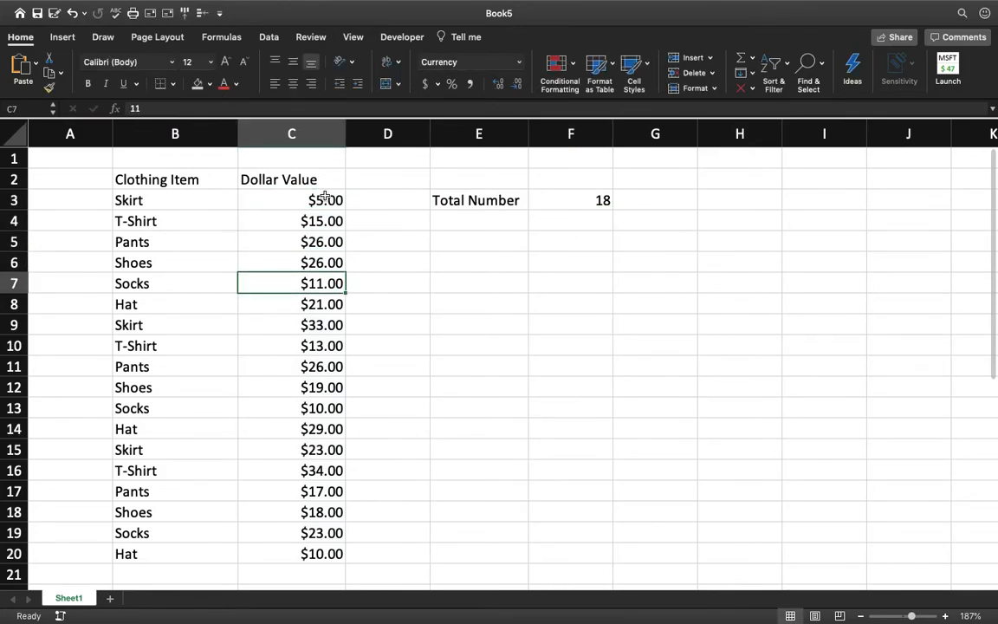
{"action": "left_click", "coordinate": [291, 388]}
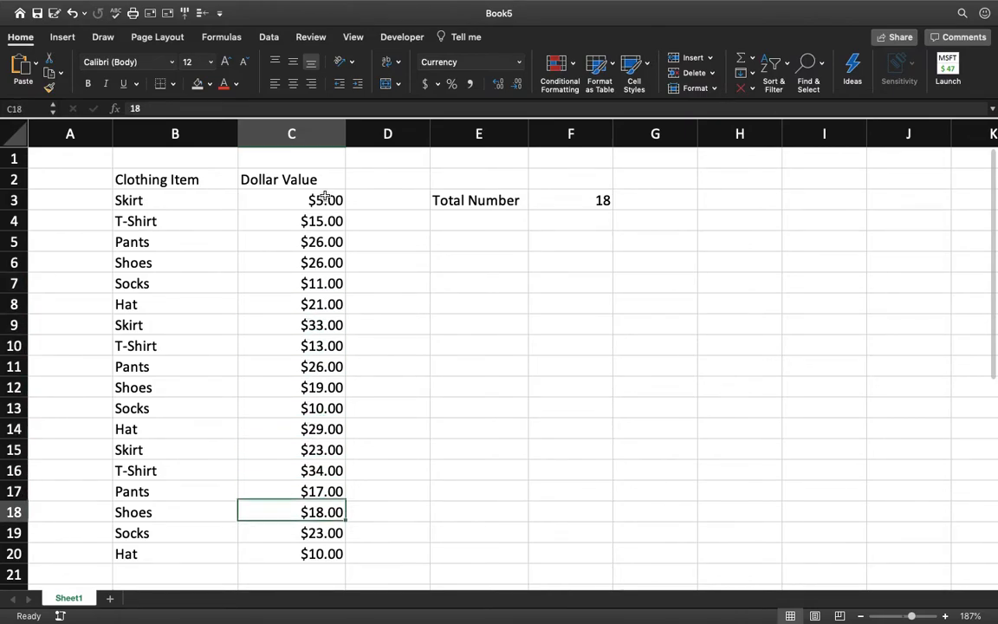
{"action": "left_click", "coordinate": [291, 554]}
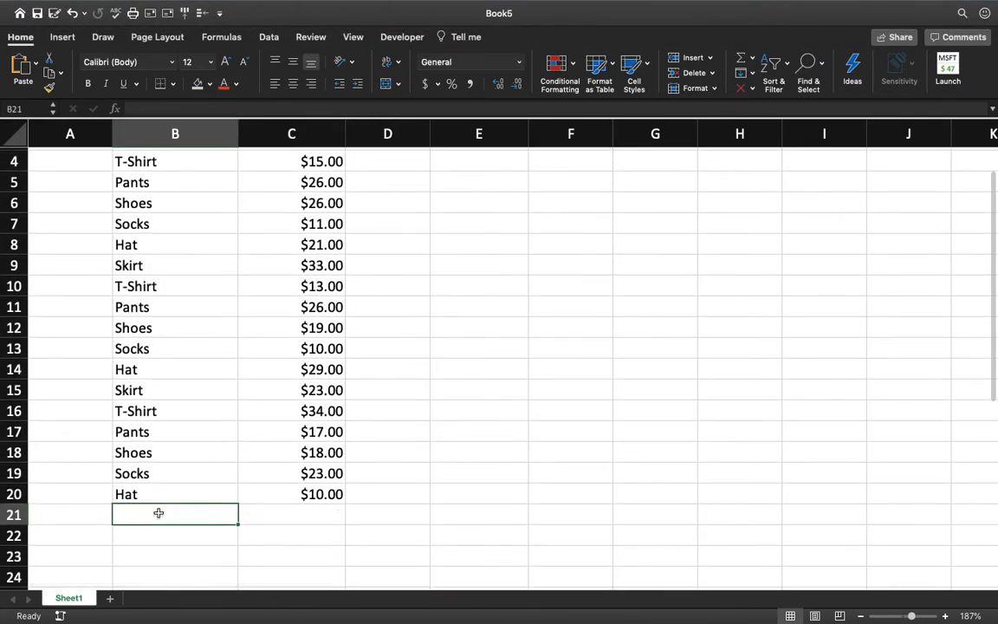
Add a Socks row priced $14.00 at the bottom and clear the old Total Number count formula.
{"action": "type", "text": "Socks"}
{"action": "left_click", "coordinate": [291, 514]}
{"action": "type", "text": "$14.00"}
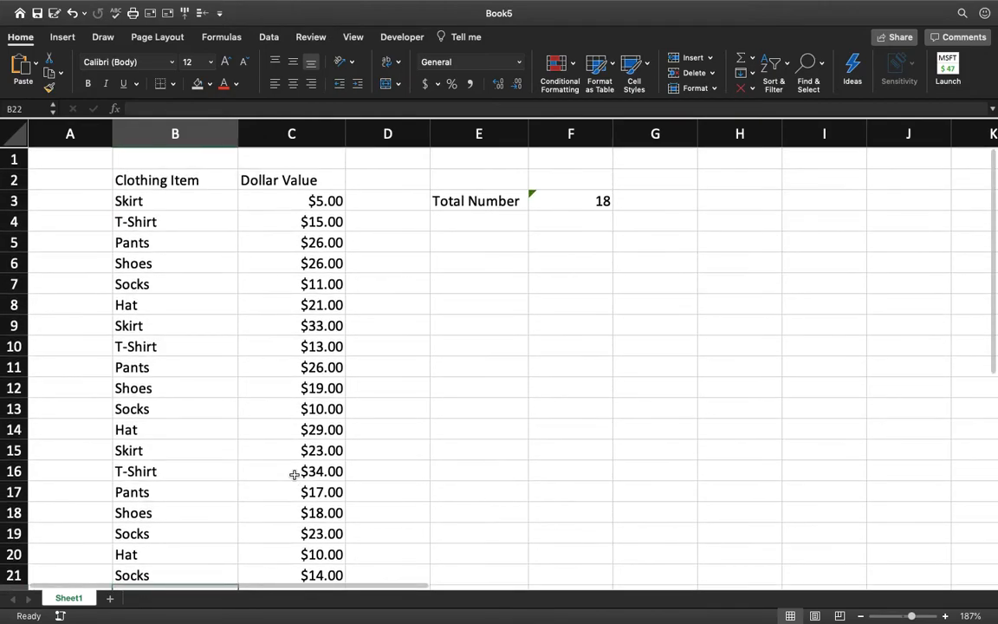
{"action": "left_click", "coordinate": [570, 201]}
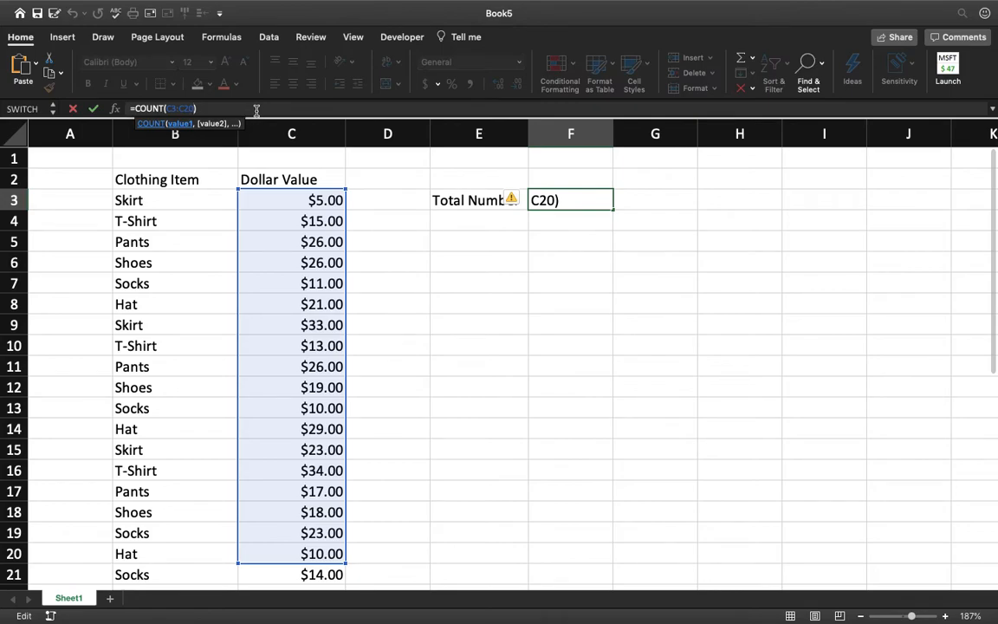
{"action": "left_click", "coordinate": [187, 107]}
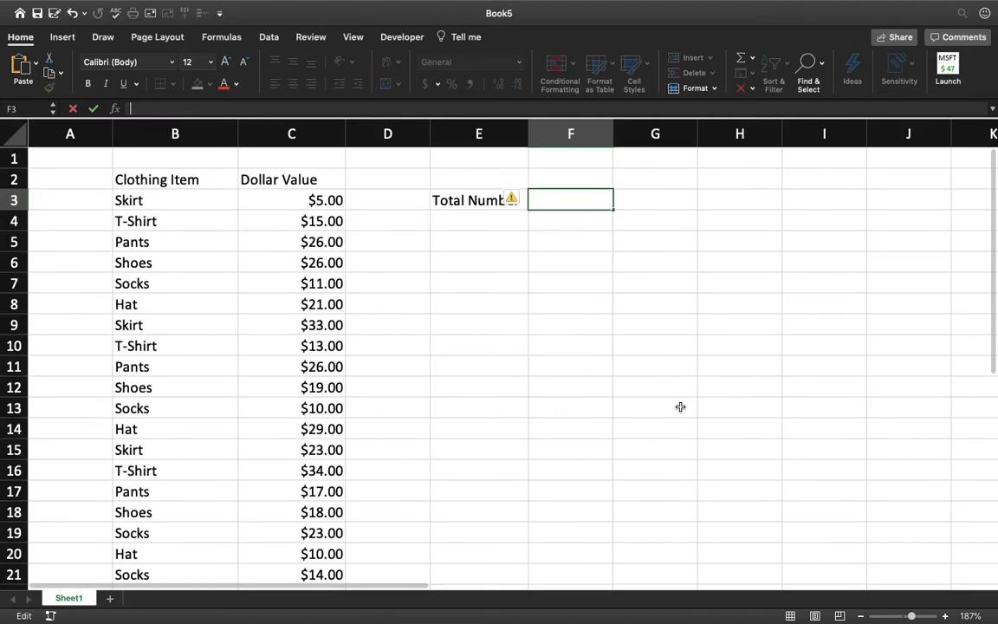
Recount the dollar values over C3:C21 so Total Number shows 19, then start another COUNT below it.
{"action": "type", "text": "=Count(C3:C17"}
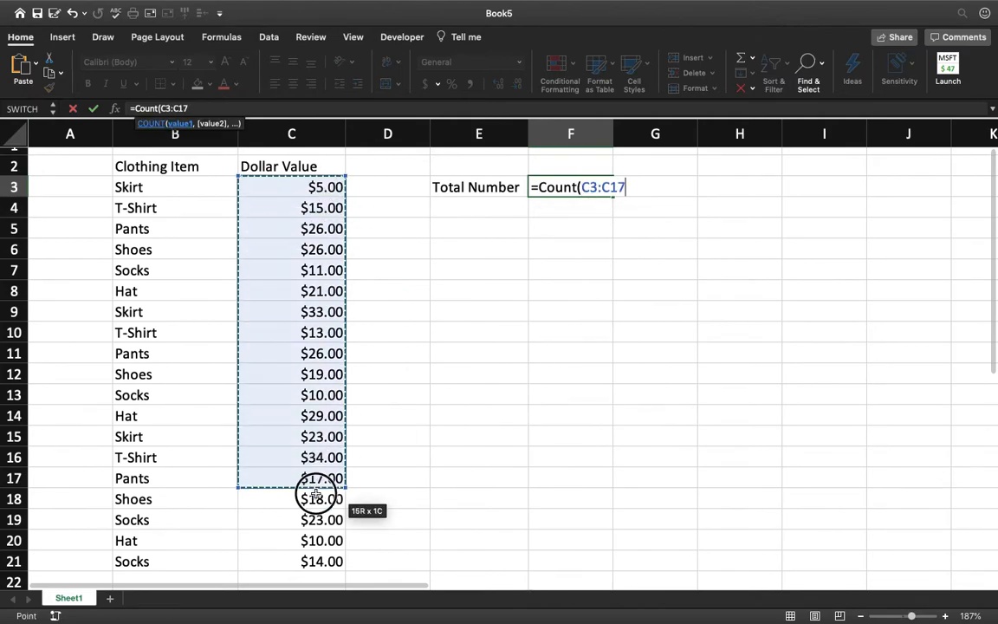
{"action": "left_click_drag", "start_coordinate": [321, 478], "coordinate": [320, 561]}
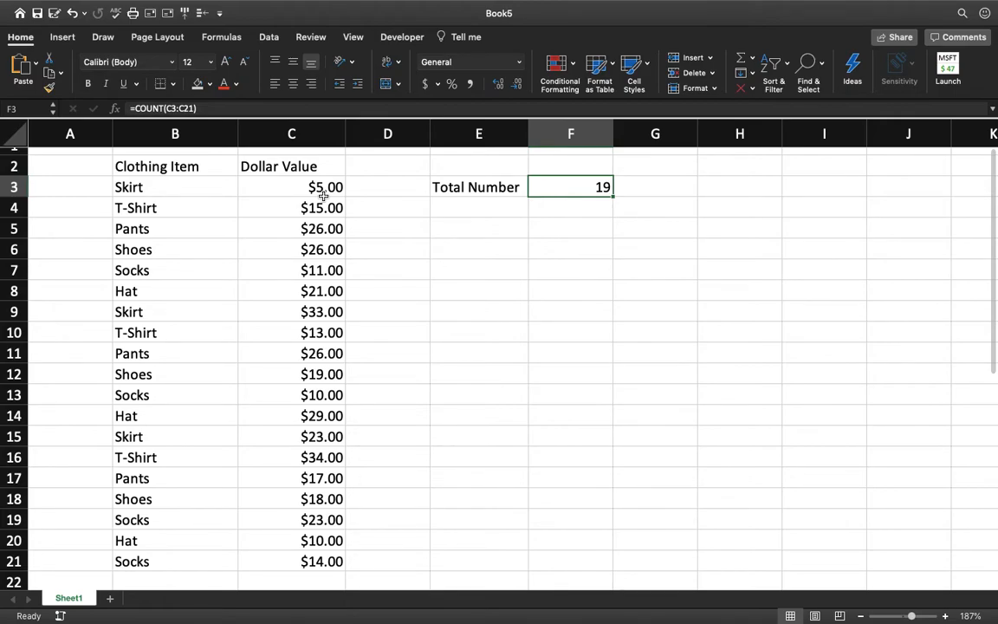
{"action": "left_click", "coordinate": [570, 228]}
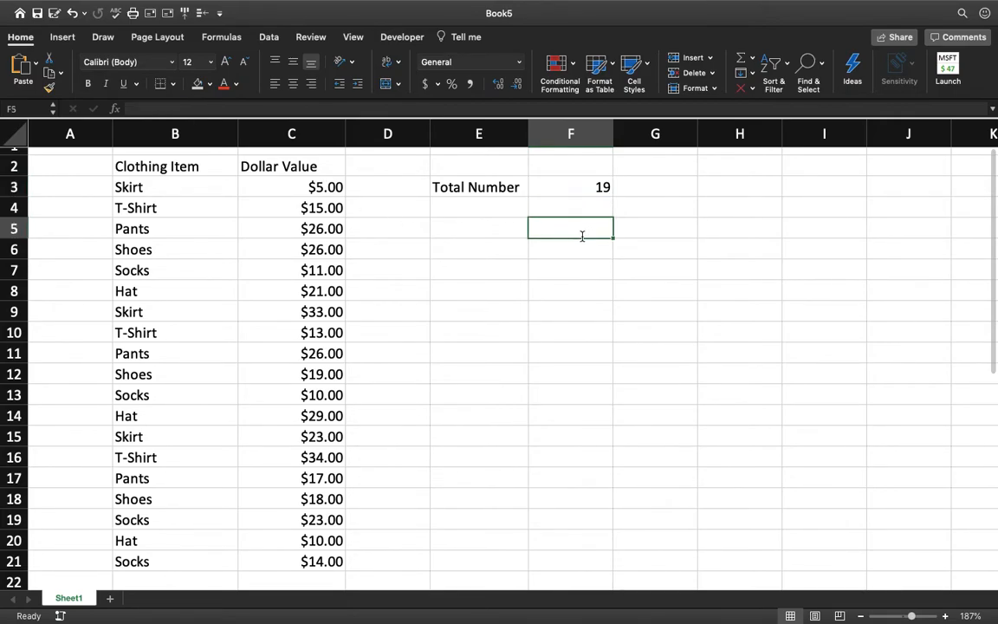
{"action": "type", "text": "=Count"}
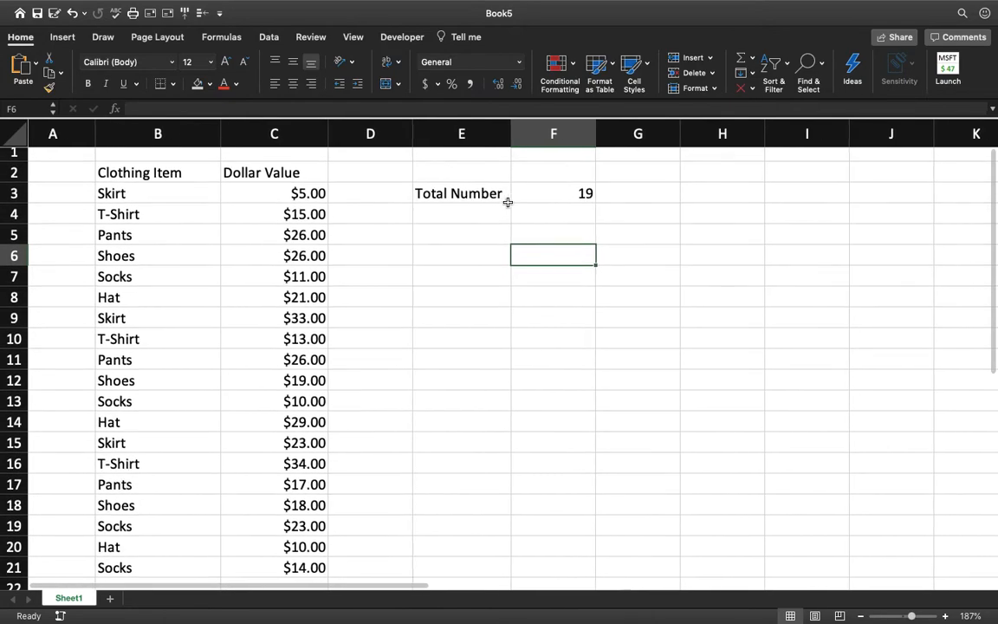
Count the Date Added dates N3:N20 in the Total Number cell, confirming 18 in the status bar.
{"action": "scroll", "scroll_direction": "right", "scroll_amount": 3}
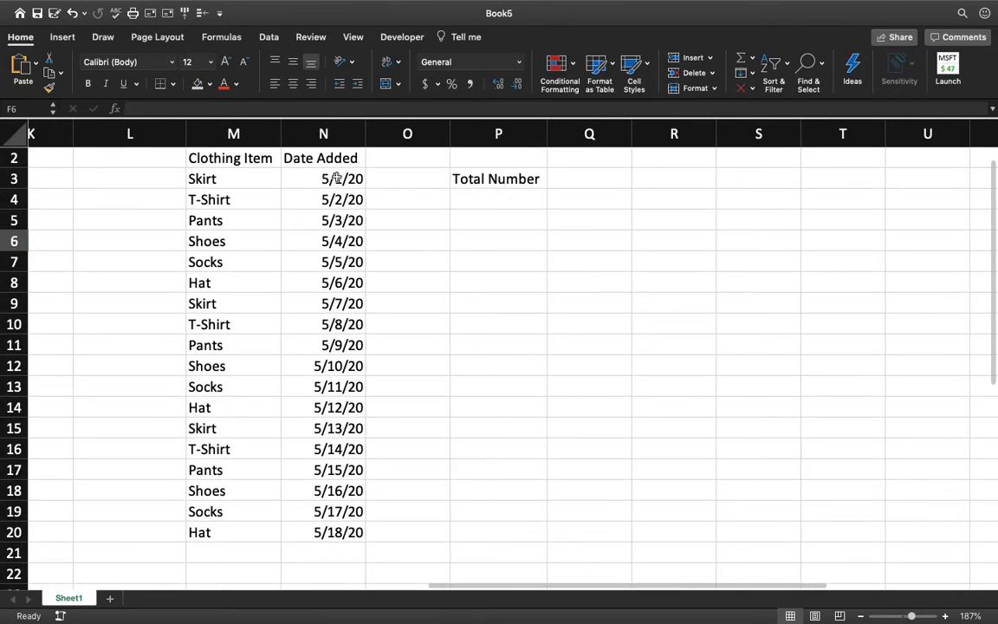
{"action": "left_click_drag", "start_coordinate": [341, 178], "coordinate": [342, 532]}
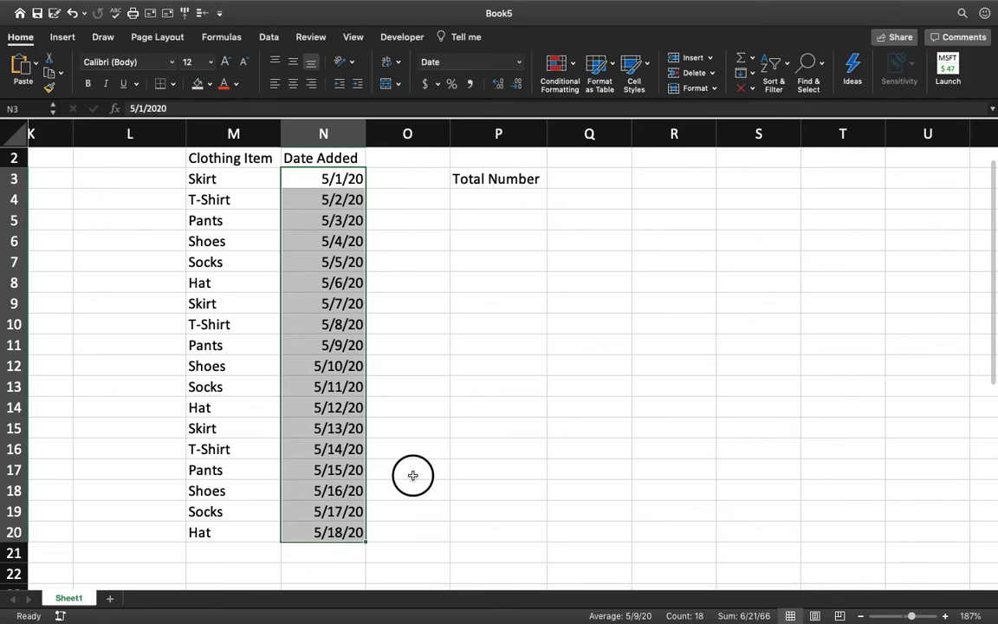
{"action": "left_click", "coordinate": [589, 178]}
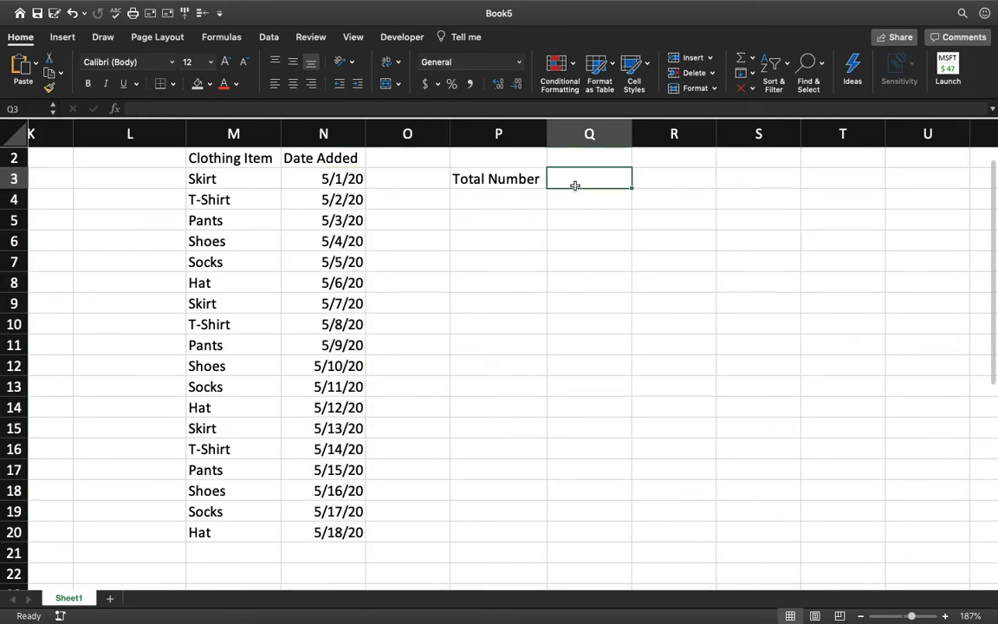
{"action": "type", "text": "=Cou"}
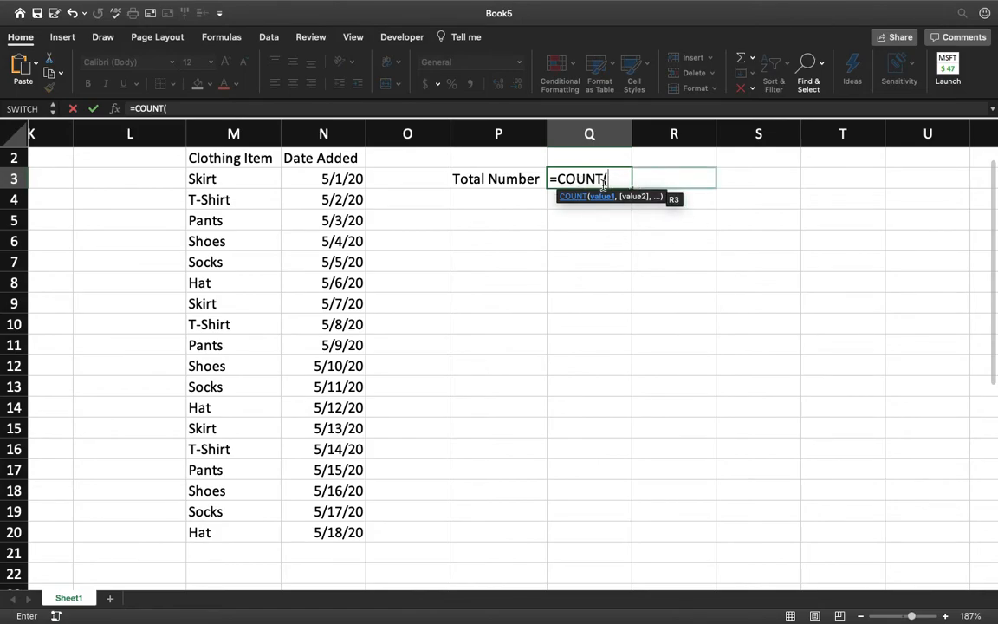
{"action": "left_click_drag", "start_coordinate": [322, 178], "coordinate": [322, 366]}
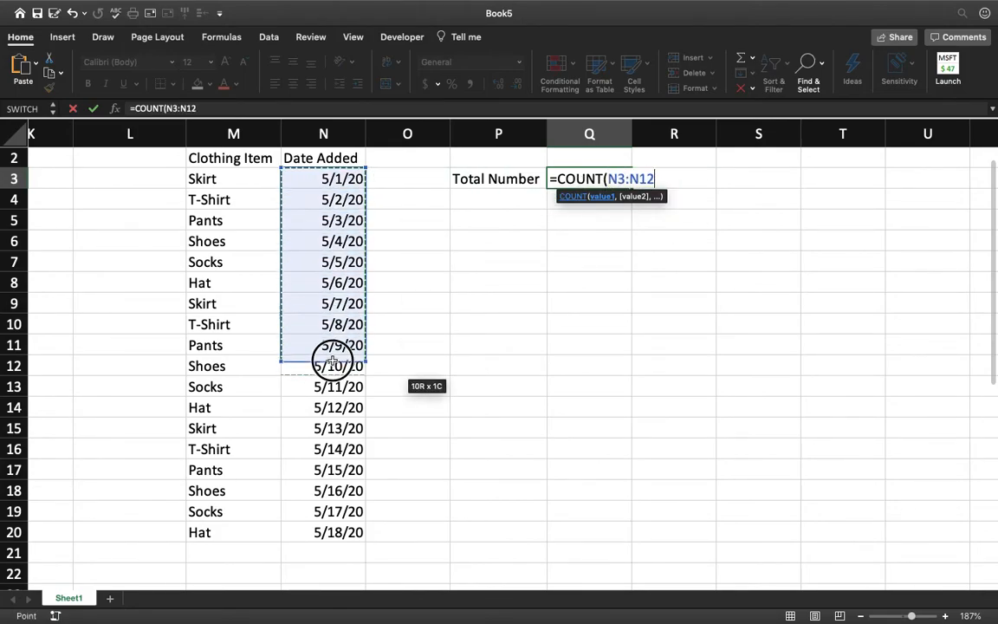
{"action": "left_click_drag", "start_coordinate": [331, 358], "coordinate": [326, 531]}
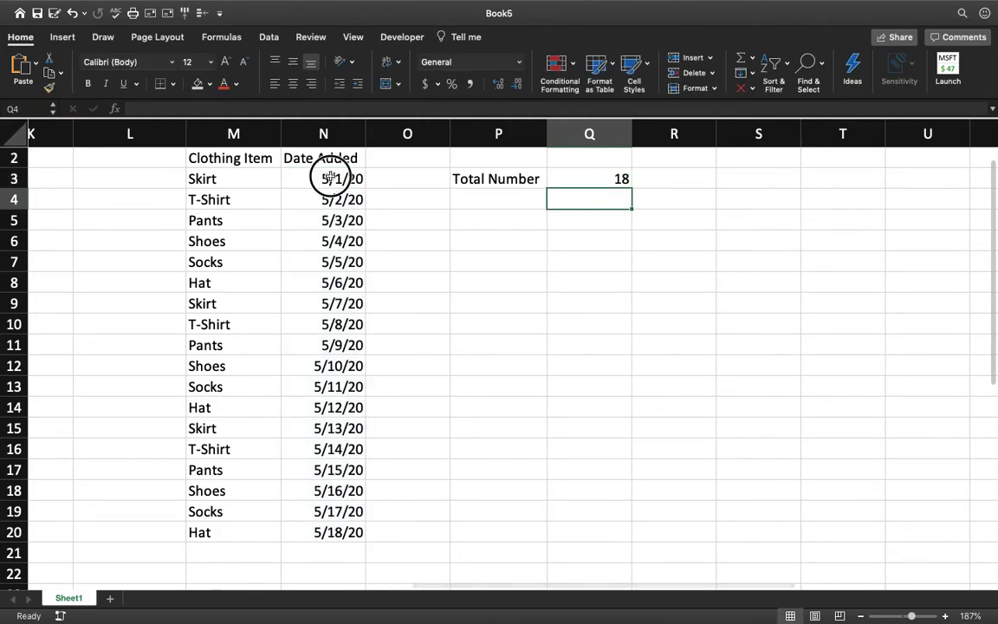
{"action": "left_click_drag", "start_coordinate": [322, 178], "coordinate": [322, 532]}
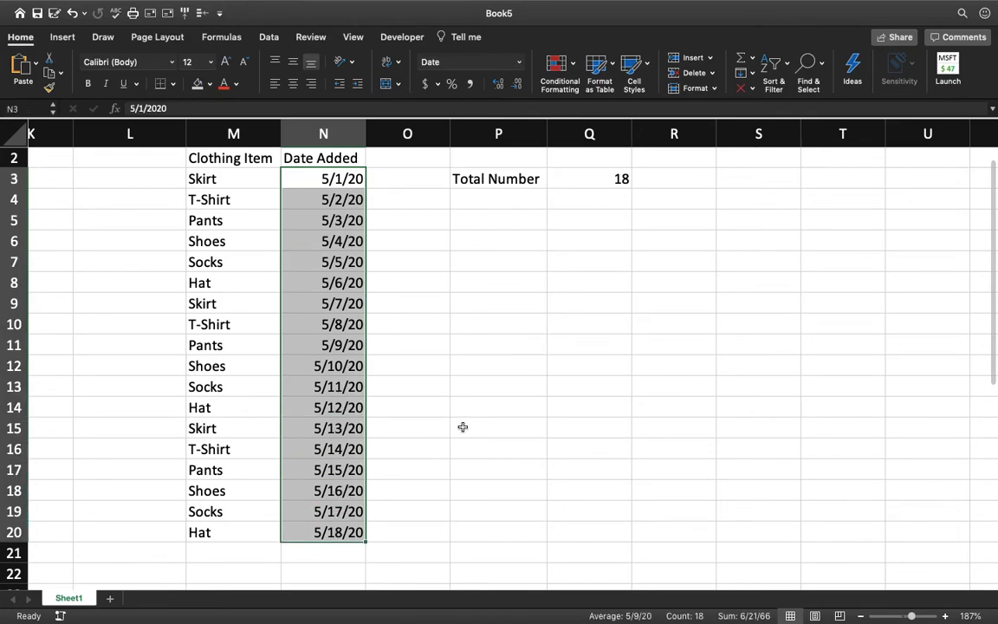
Add a 'Count With Text' label in the cell below Total Number.
{"action": "left_click", "coordinate": [499, 426]}
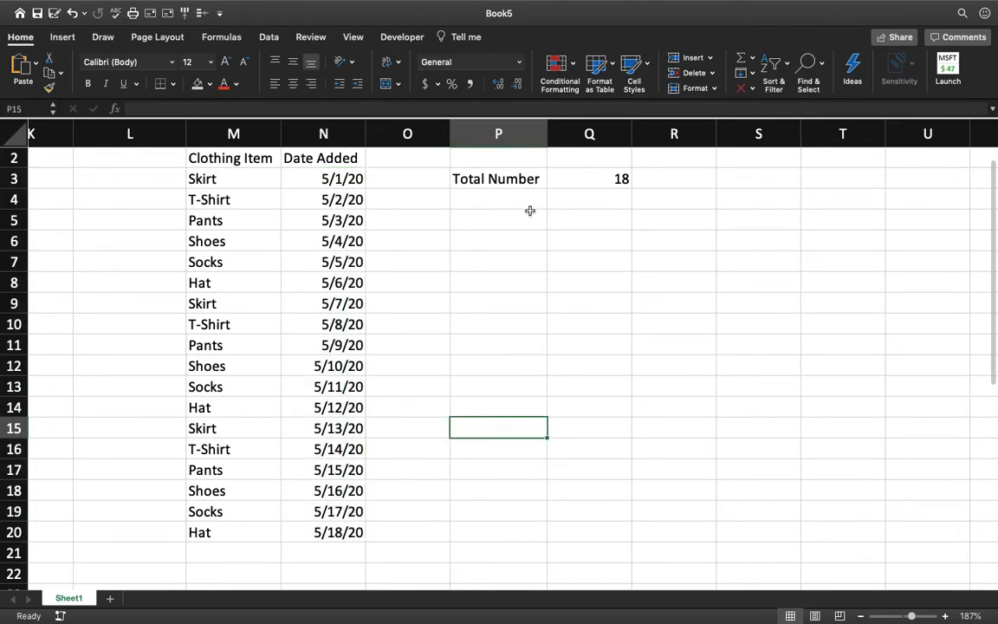
{"action": "type", "text": "Co"}
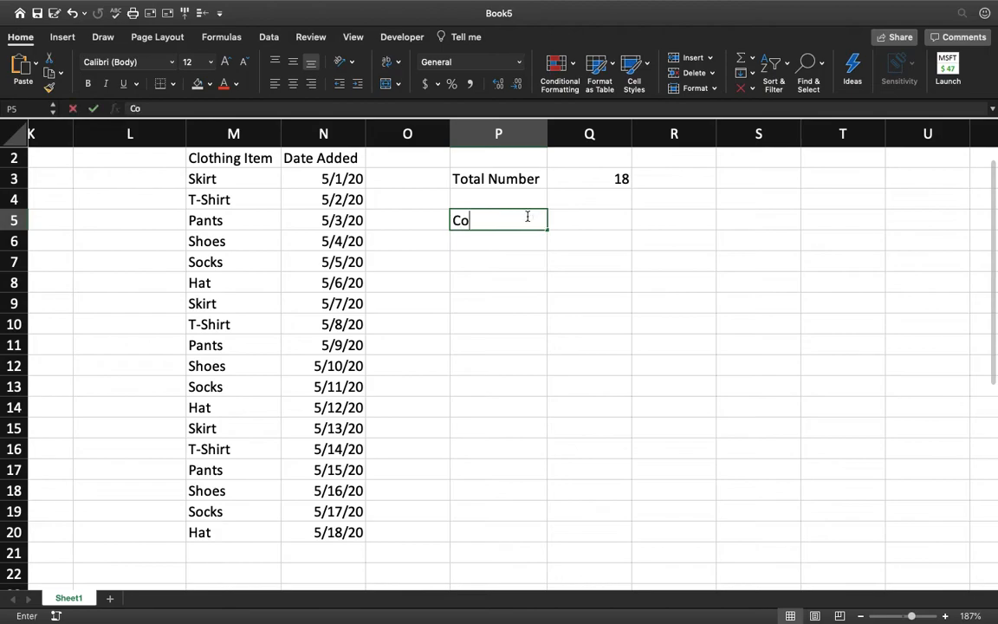
{"action": "type", "text": "unt"}
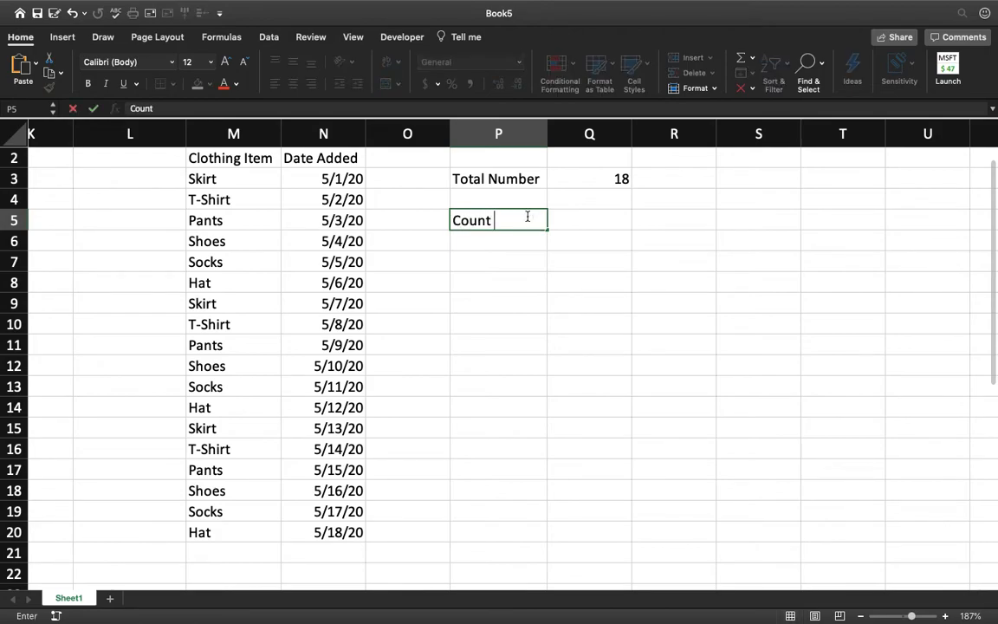
{"action": "type", "text": "With"}
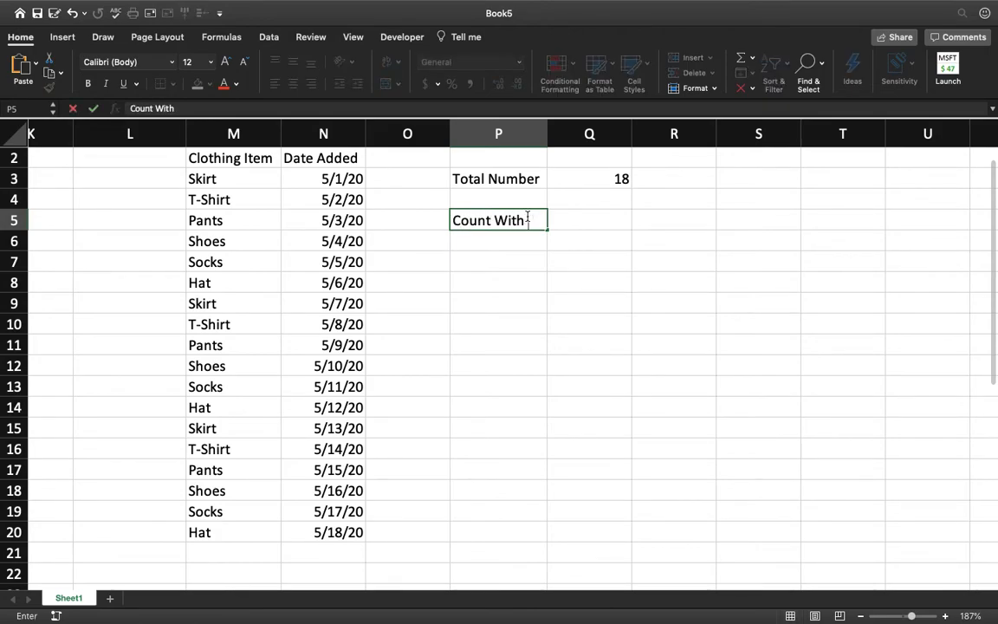
{"action": "type", "text": "Tecxt"}
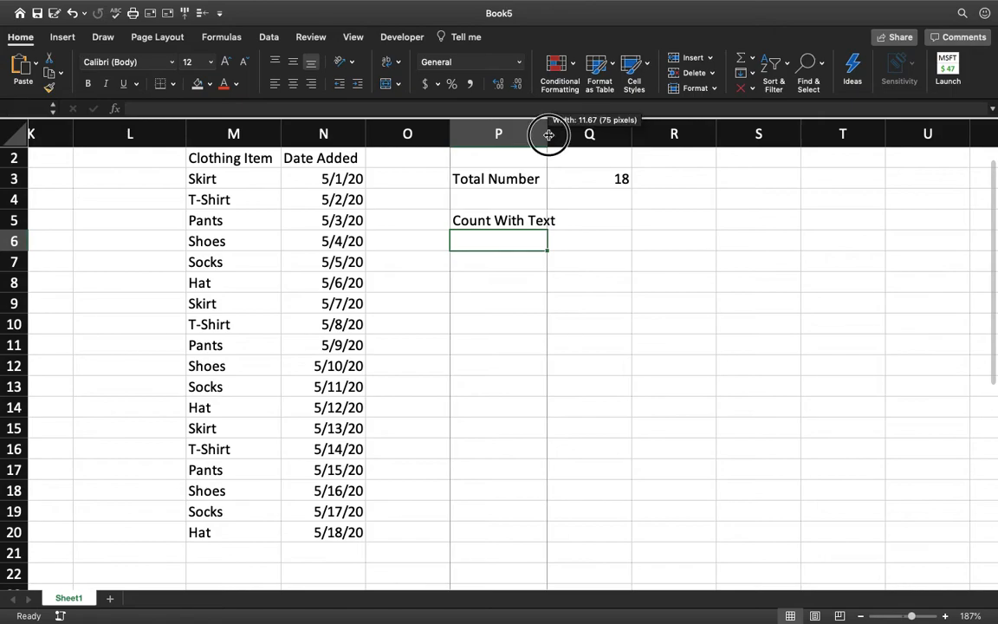
Widen column P so the Count With Text label fits.
{"action": "left_click_drag", "start_coordinate": [547, 135], "coordinate": [544, 135]}
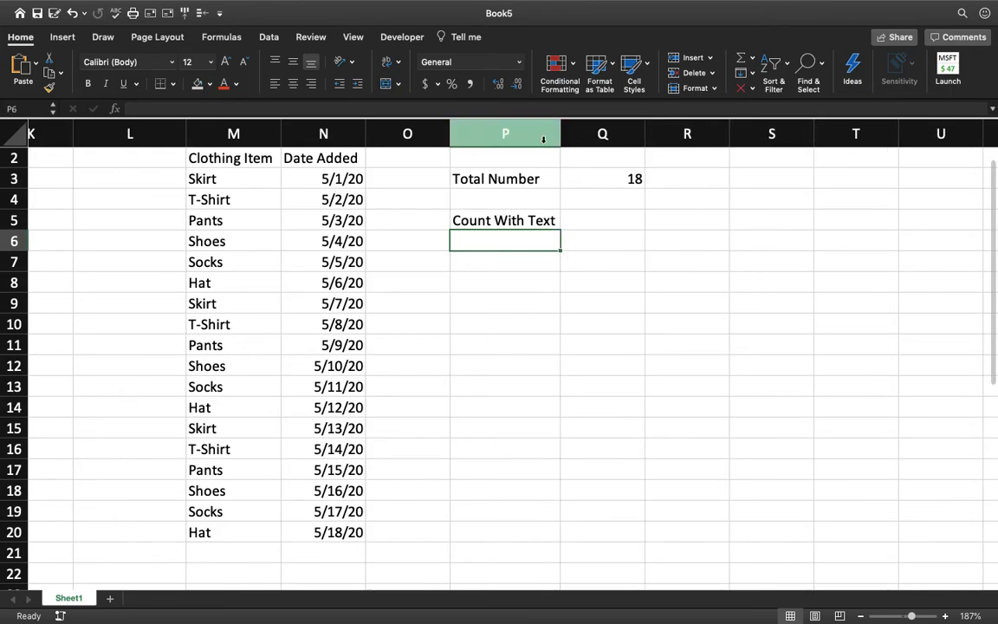
{"action": "left_click_drag", "start_coordinate": [561, 134], "coordinate": [548, 133]}
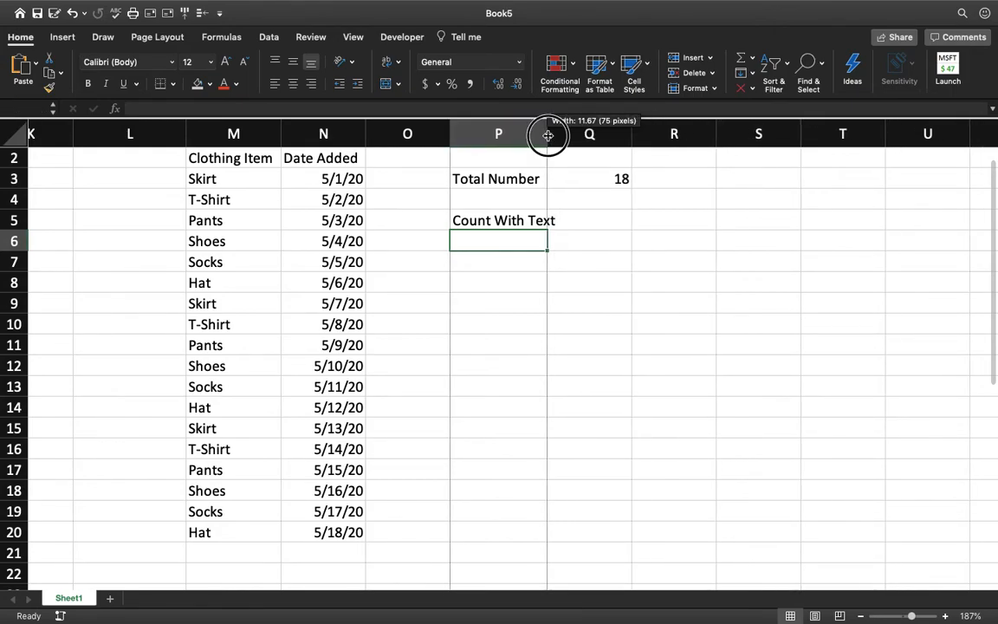
{"action": "left_click_drag", "start_coordinate": [548, 136], "coordinate": [537, 135]}
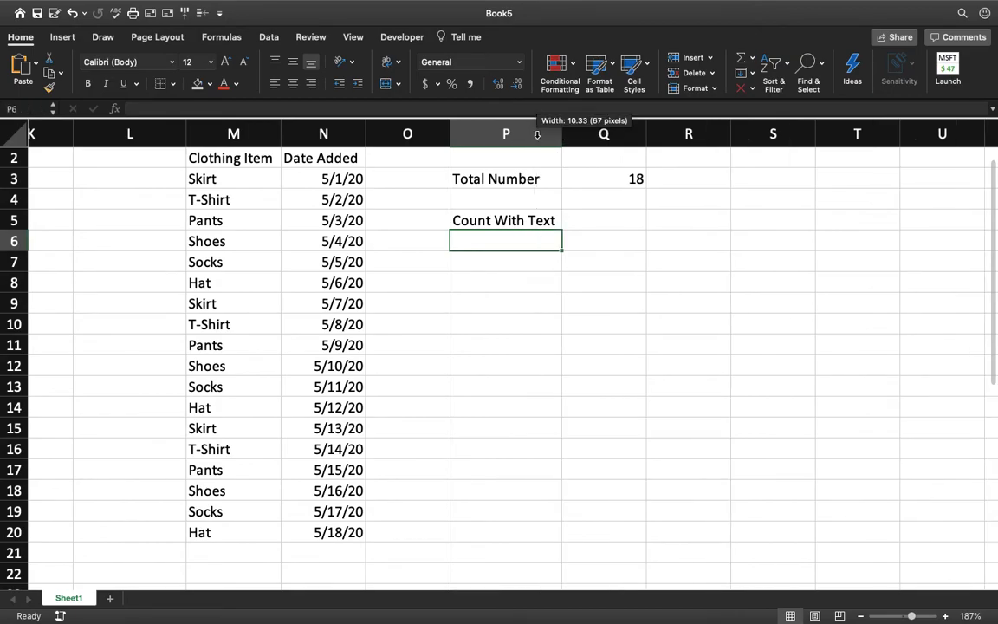
{"action": "mouse_move", "coordinate": [557, 159]}
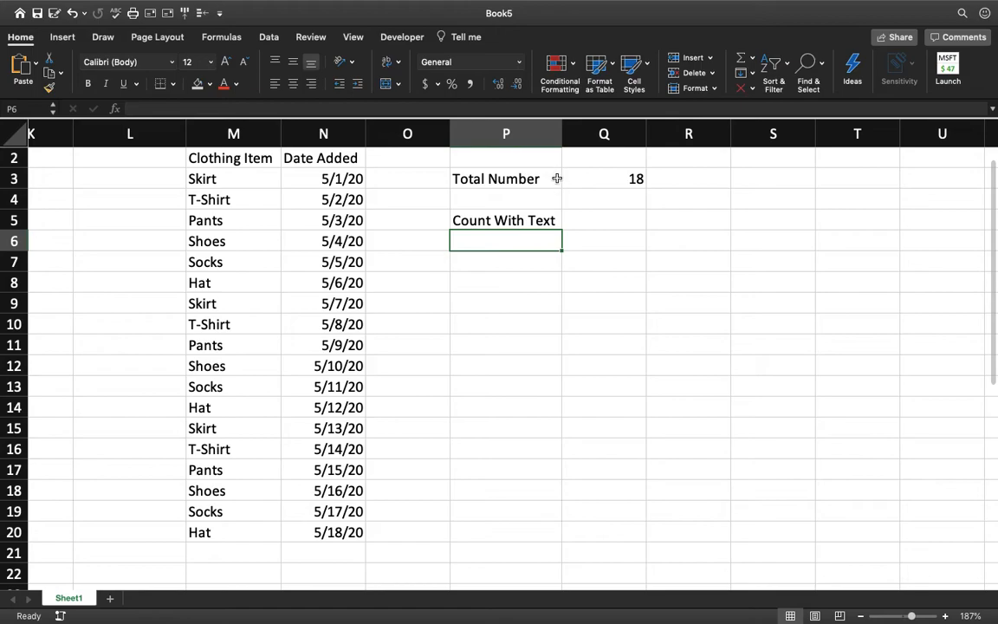
{"action": "mouse_move", "coordinate": [573, 218]}
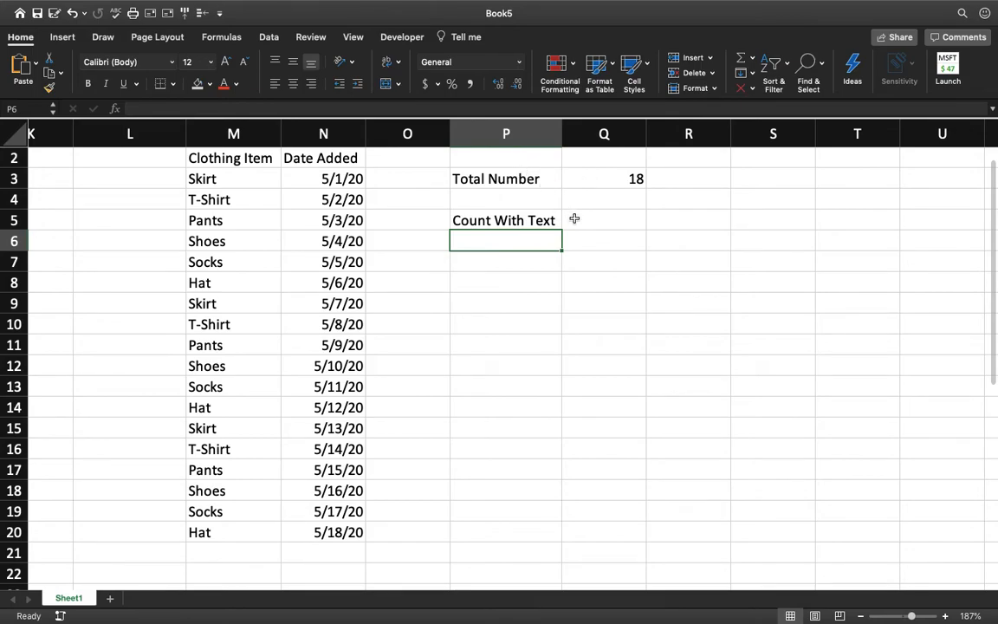
Count the Clothing Item text in M3:M20 beside Count With Text, returning 0.
{"action": "left_click", "coordinate": [603, 218]}
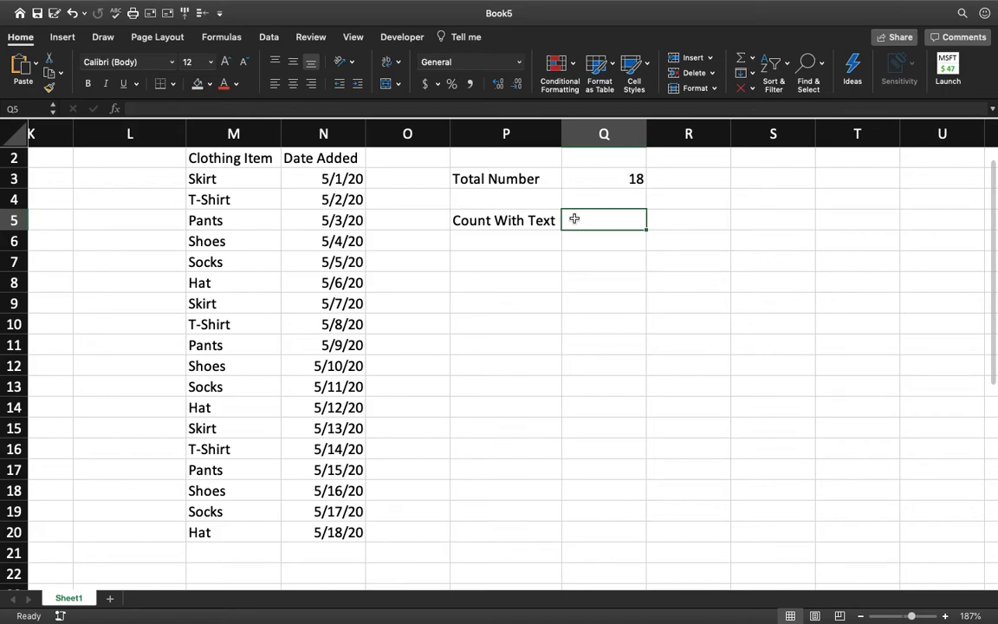
{"action": "type", "text": "=Count"}
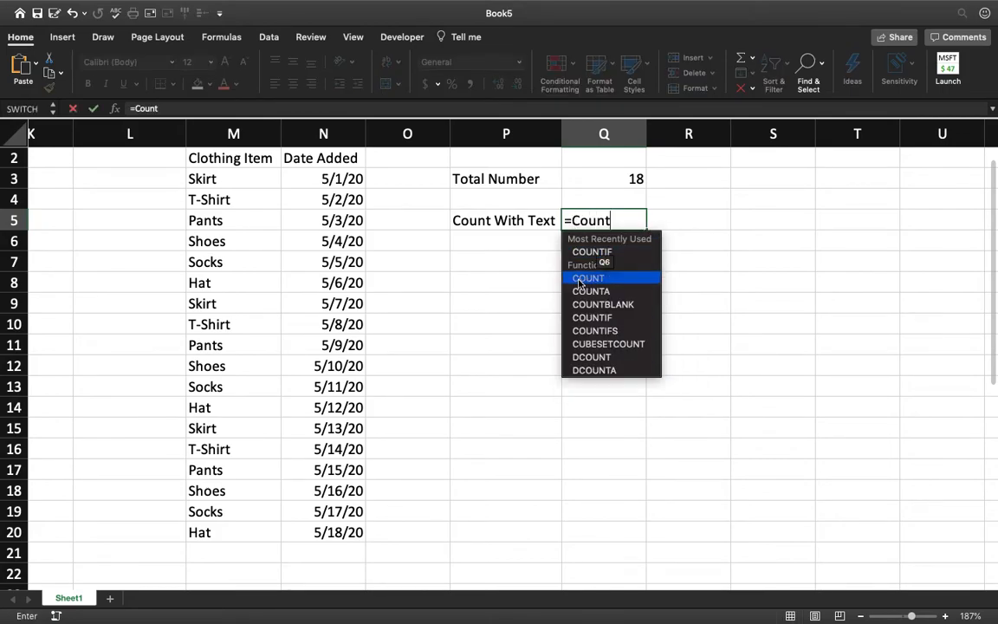
{"action": "left_click_drag", "start_coordinate": [323, 178], "coordinate": [338, 241]}
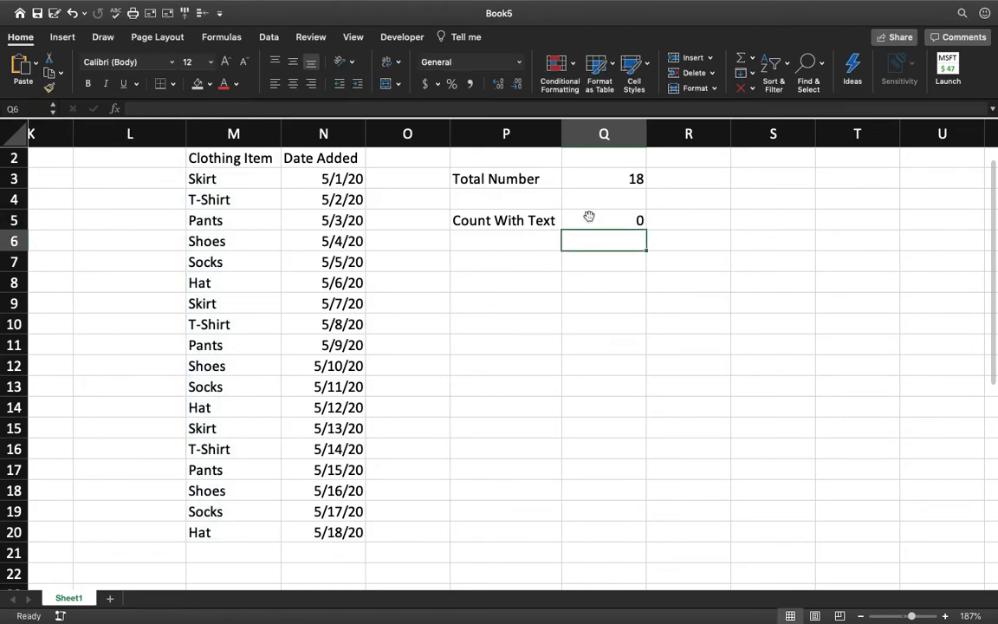
{"action": "mouse_move", "coordinate": [571, 220]}
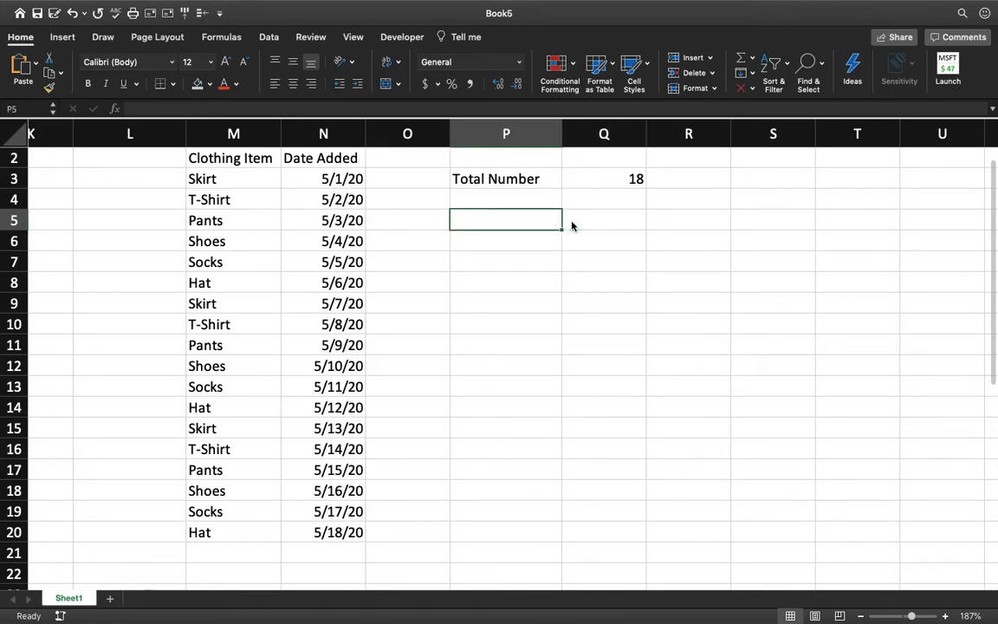
Clear the Total Number result and paste a copy of the Clothing Item and Date Added table into columns S and T.
{"action": "left_click", "coordinate": [506, 241]}
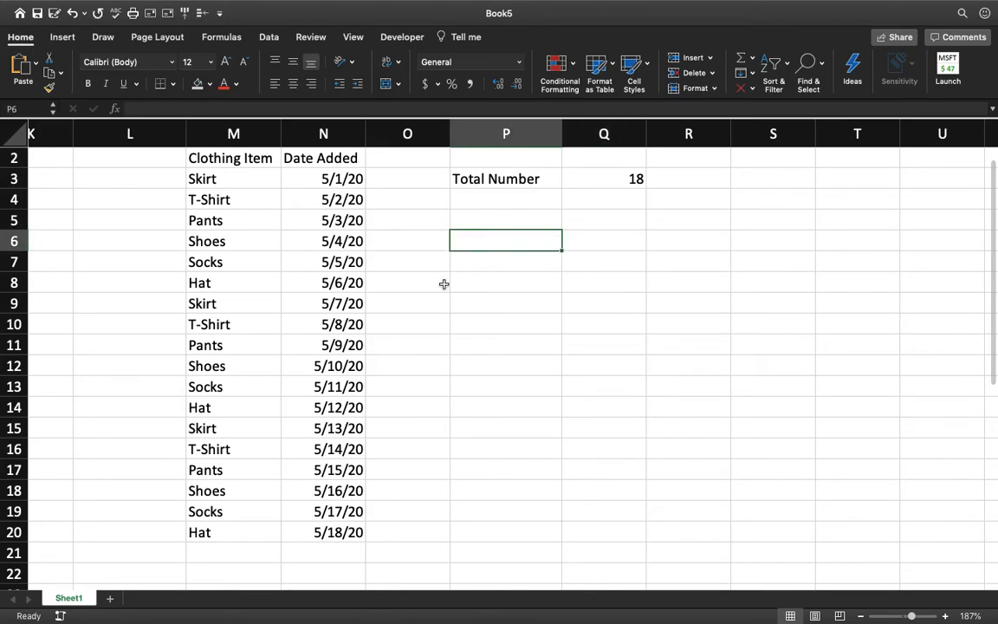
{"action": "left_click", "coordinate": [602, 178]}
{"action": "type", "text": "=COUNT("}
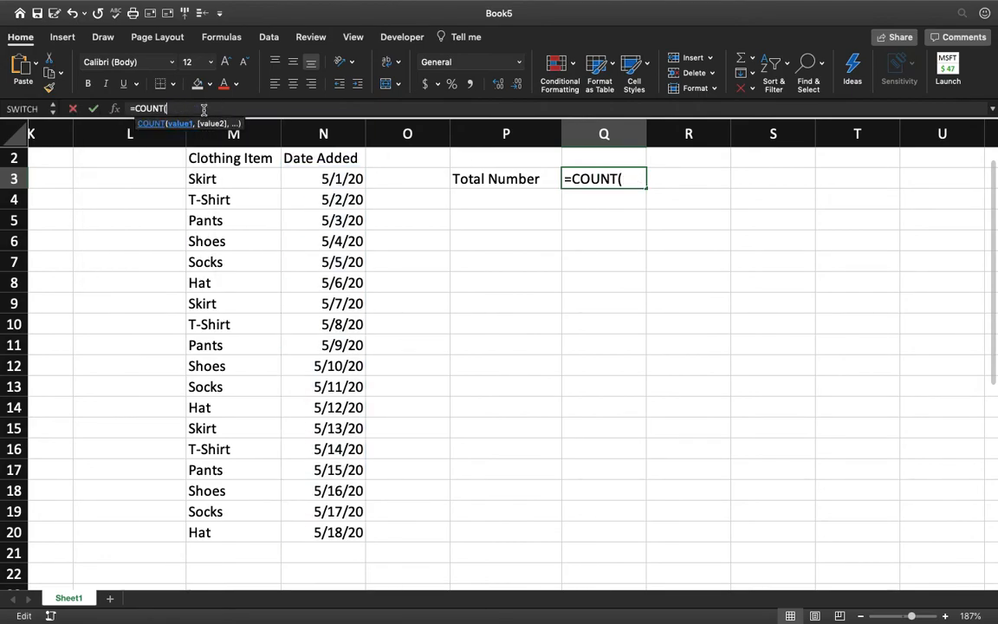
{"action": "left_click", "coordinate": [322, 178]}
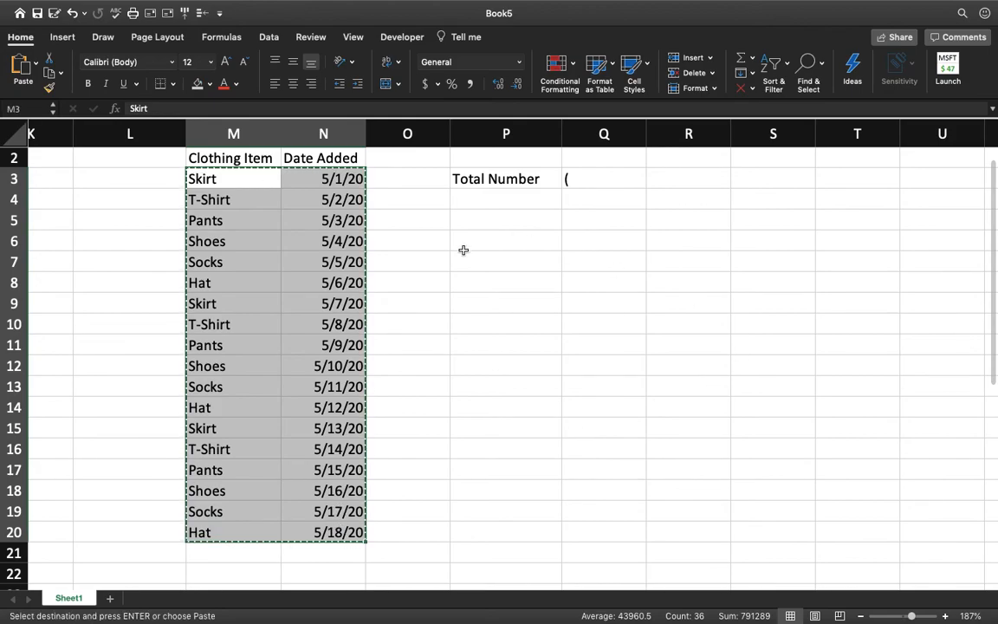
{"action": "left_click", "coordinate": [773, 177]}
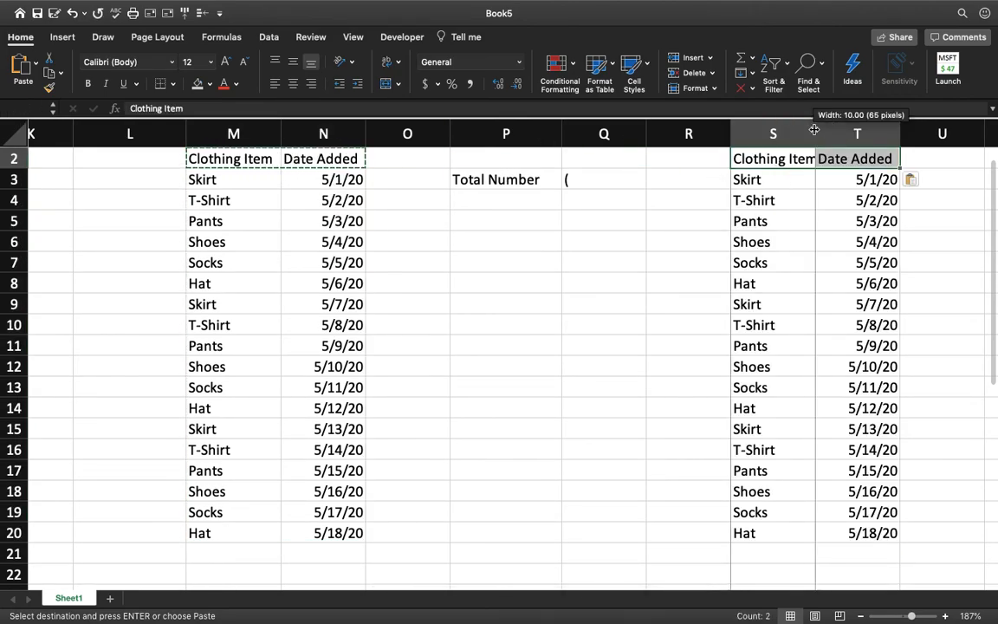
{"action": "left_click", "coordinate": [603, 178]}
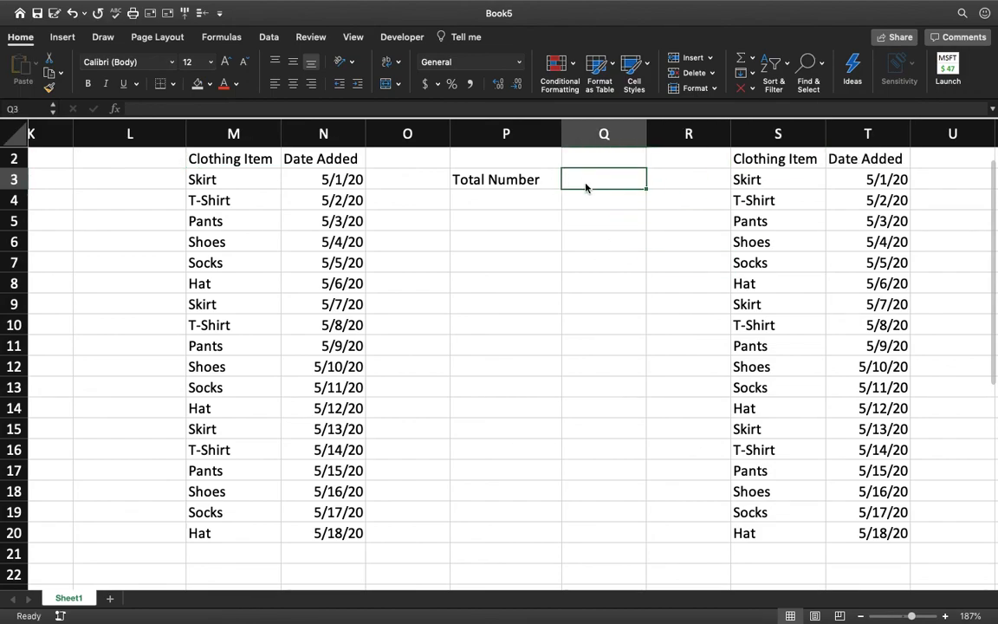
Count the dates across both tables, N3:N20 and T3:T20, in Total Number, giving 36.
{"action": "type", "text": "=Coun"}
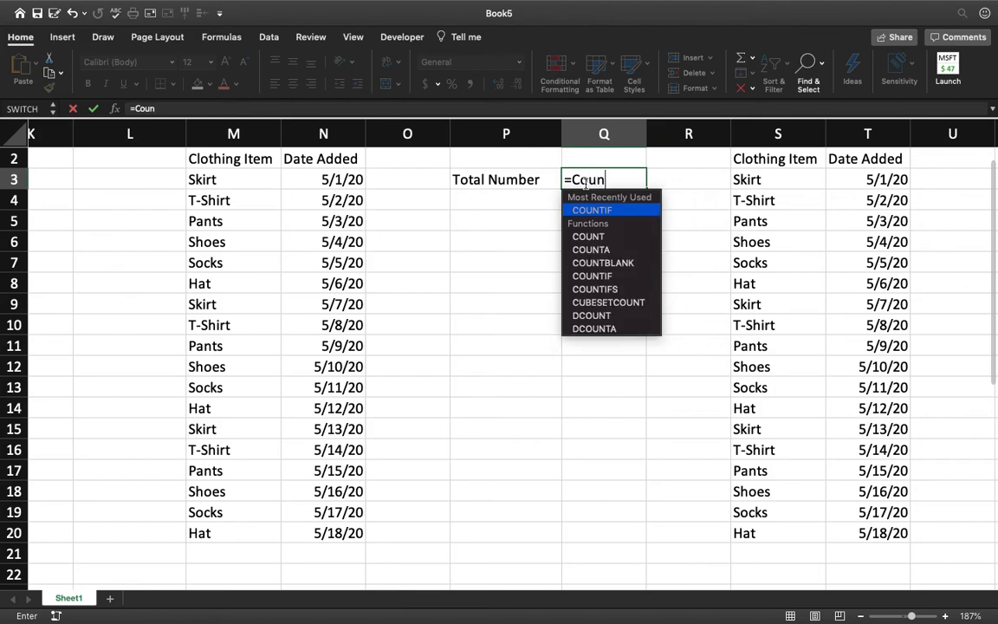
{"action": "left_click_drag", "start_coordinate": [322, 179], "coordinate": [338, 449]}
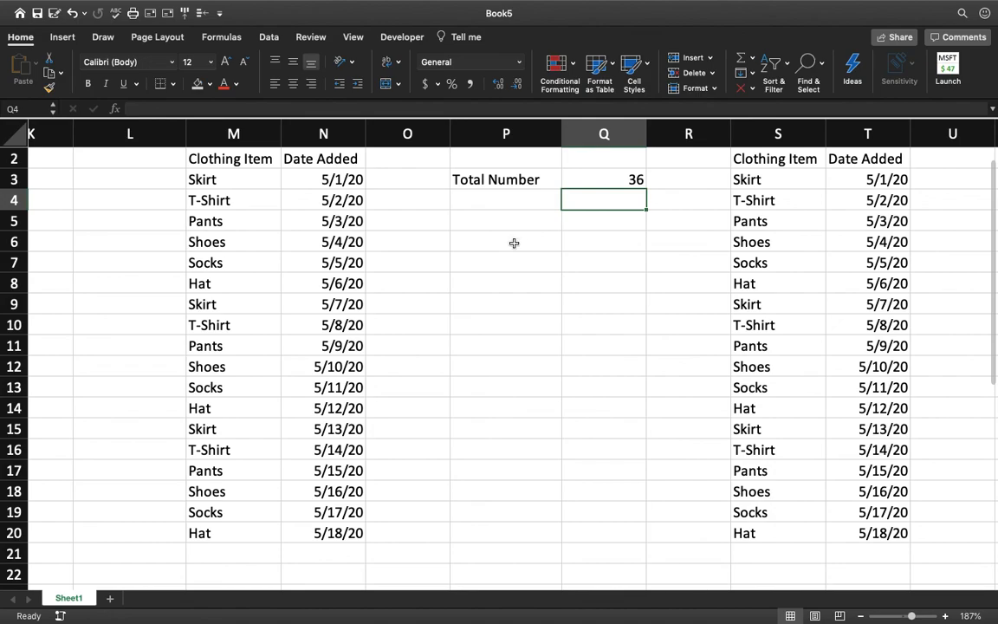
{"action": "mouse_move", "coordinate": [595, 295]}
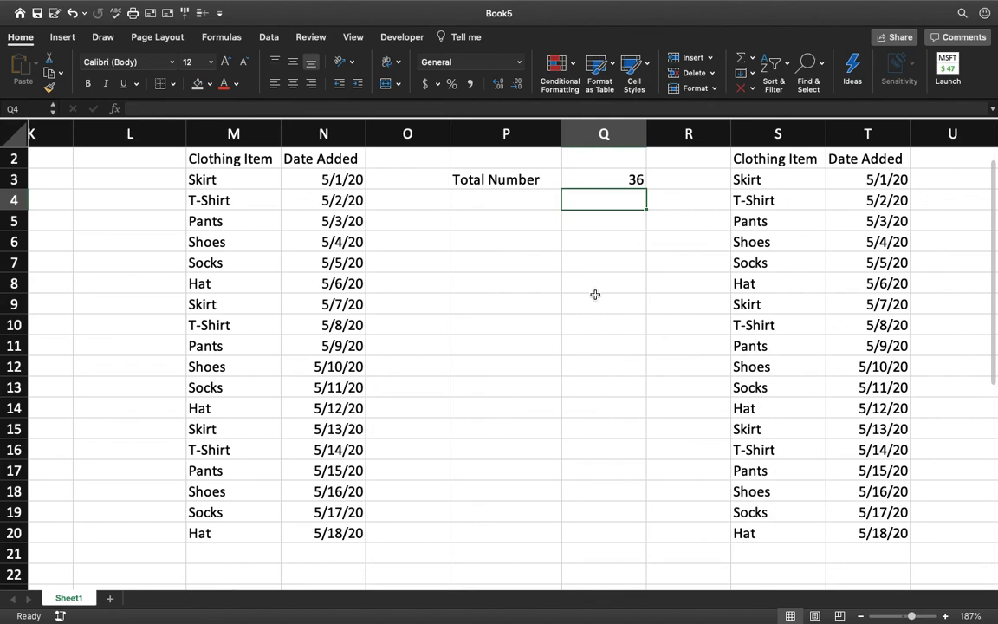